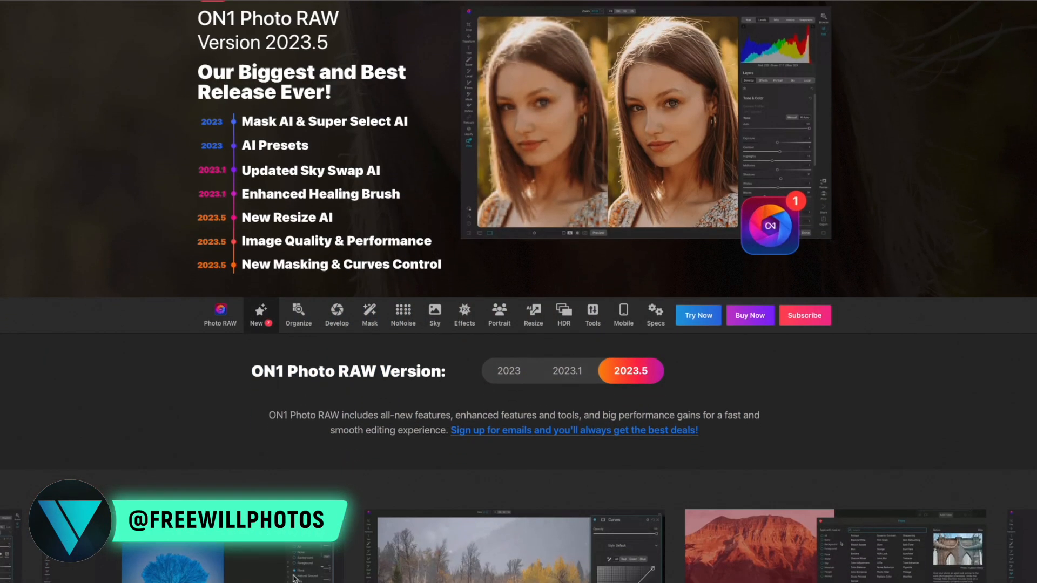
Step: Scroll the Photo RAW 2023.5 page past the sneak-peek video cards to Face Recovery
scroll(down, 3)
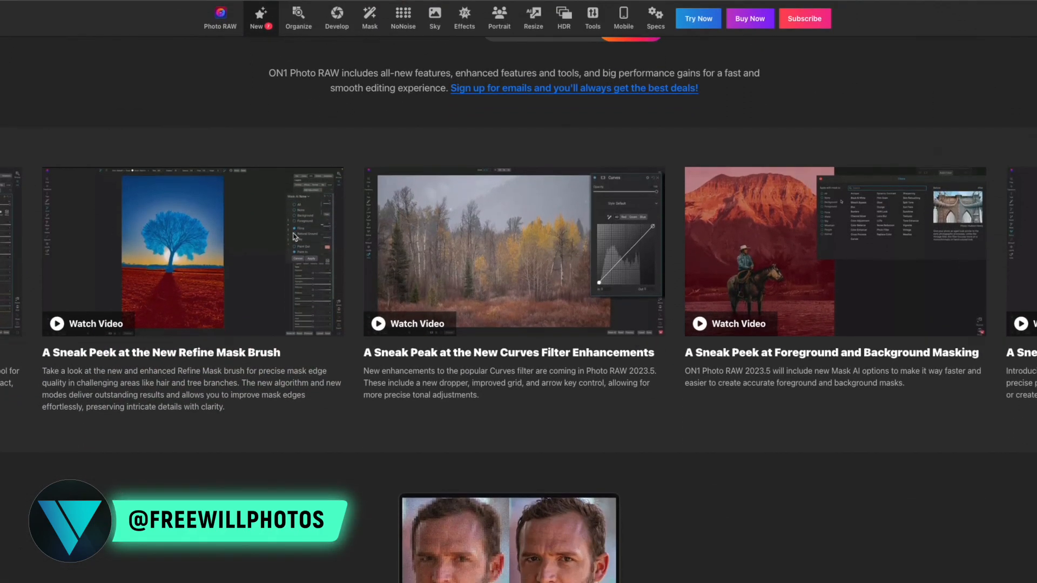
scroll(down, 3)
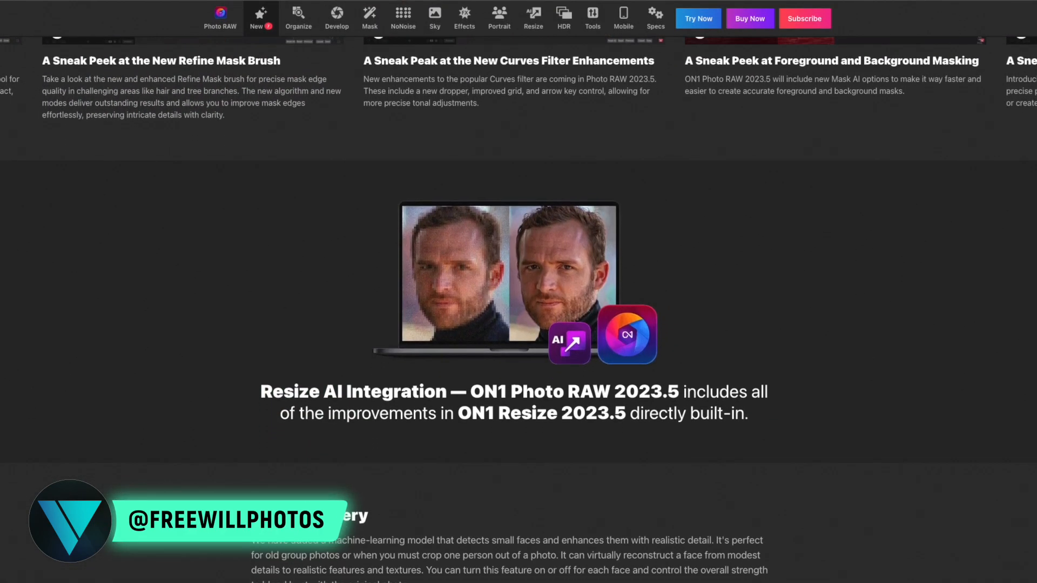
scroll(down, 3)
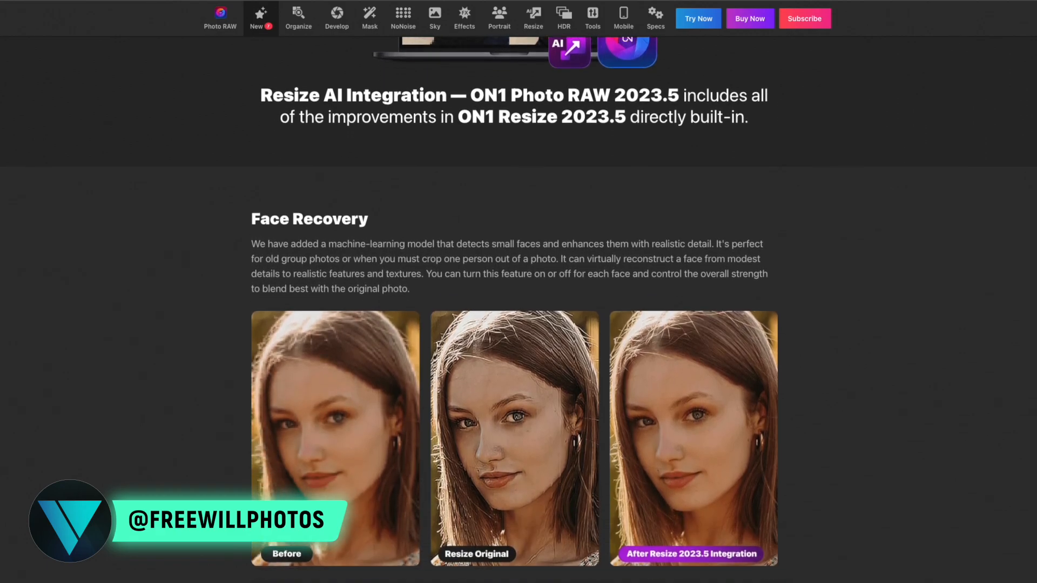
scroll(down, 3)
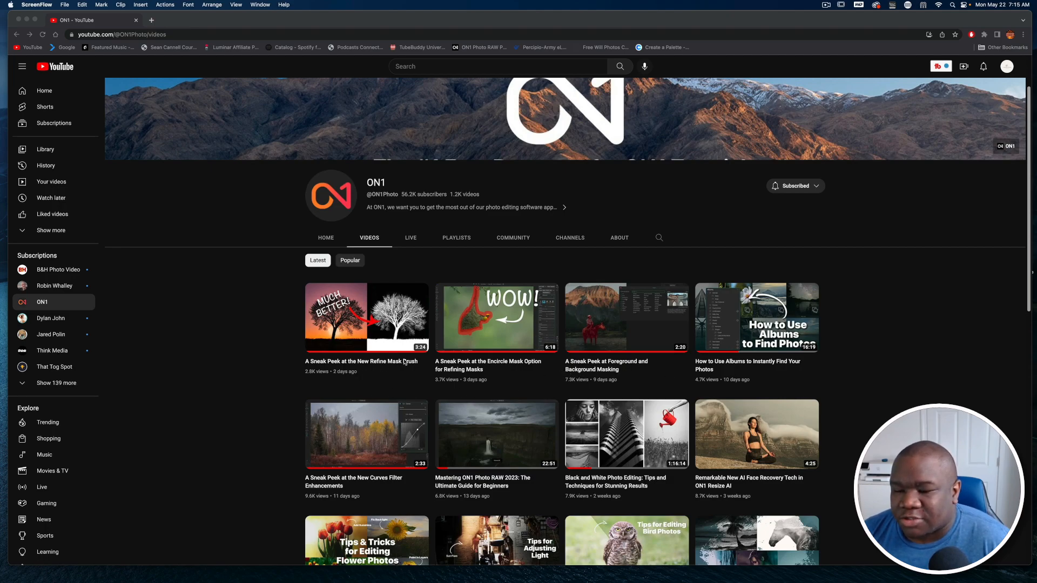
mouse_move(391, 345)
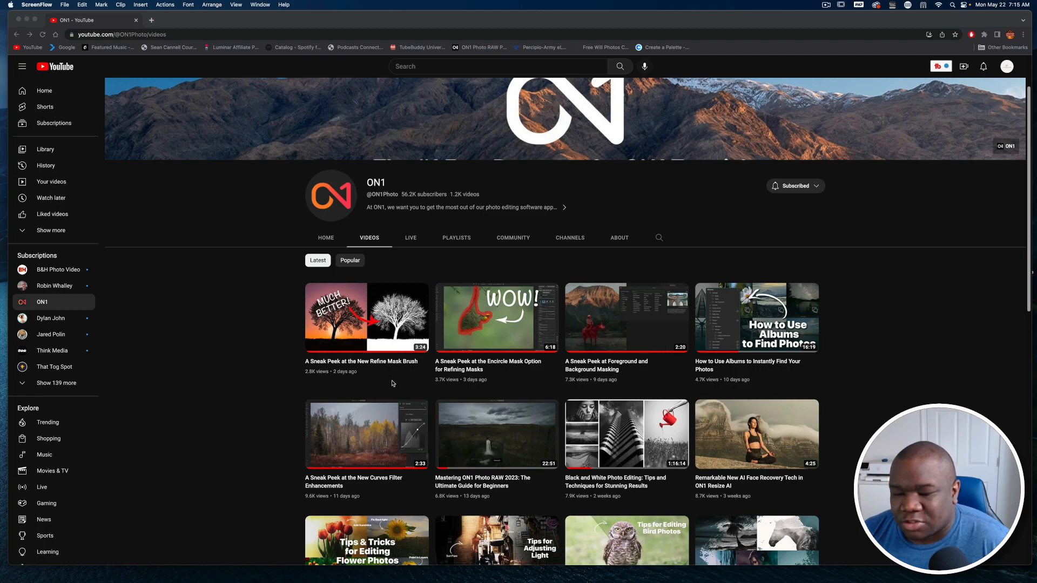
mouse_move(357, 452)
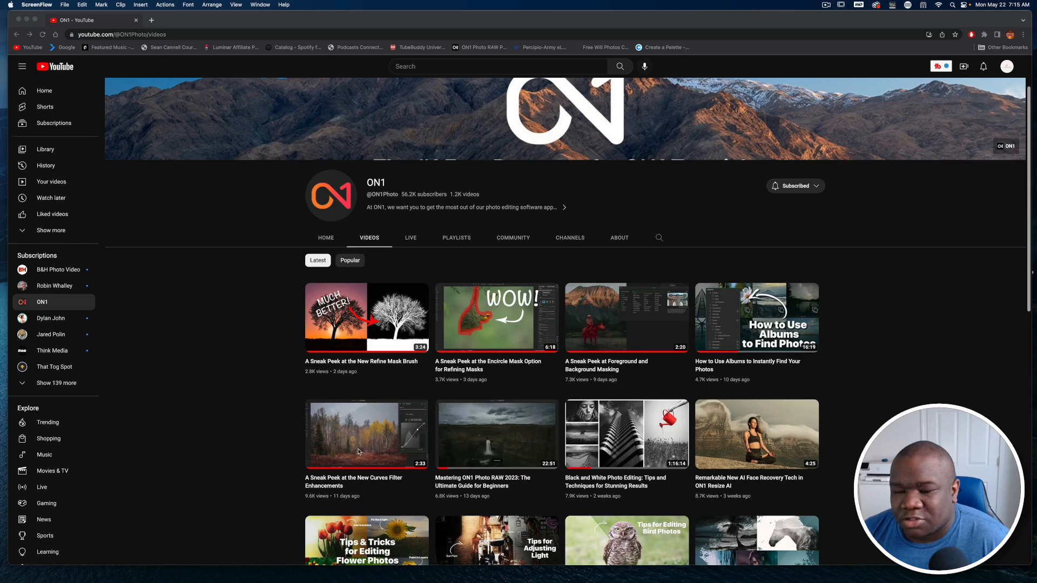
mouse_move(367, 434)
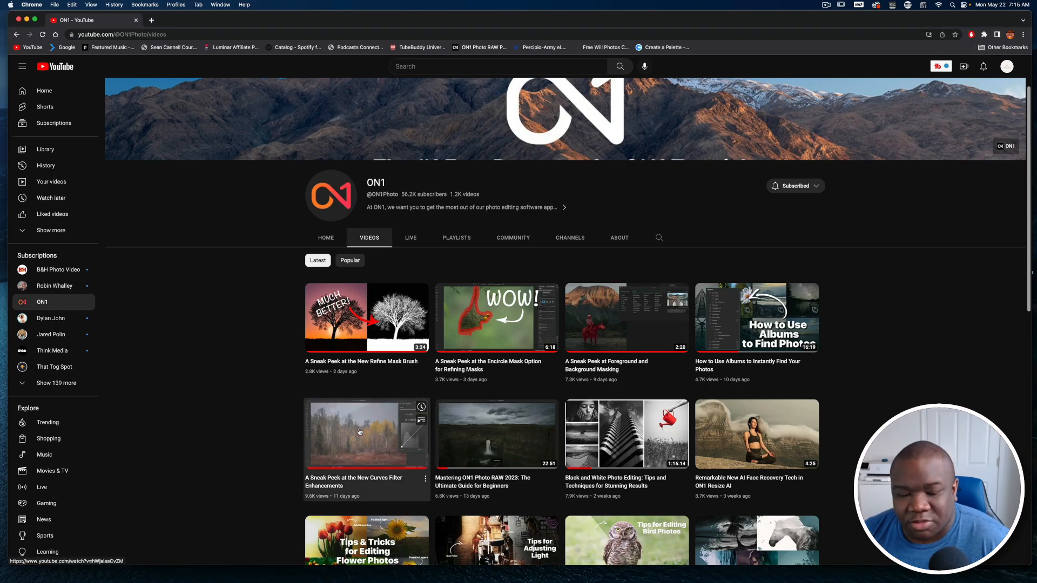
Step: Play ON1's 'A Sneak Peek at the New Curves Filter Enhancements' video
click(366, 434)
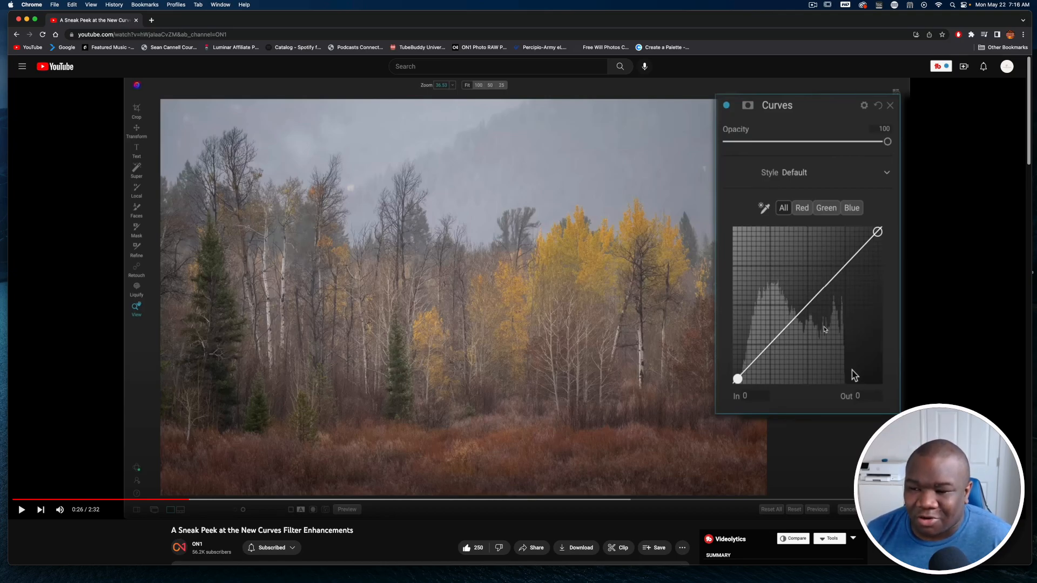
mouse_move(894, 243)
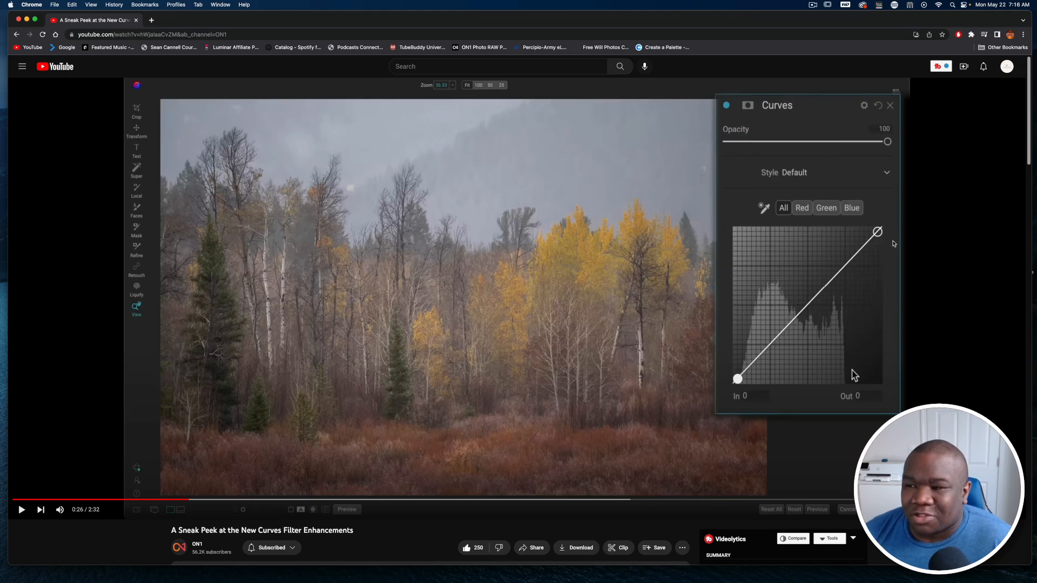
mouse_move(752, 201)
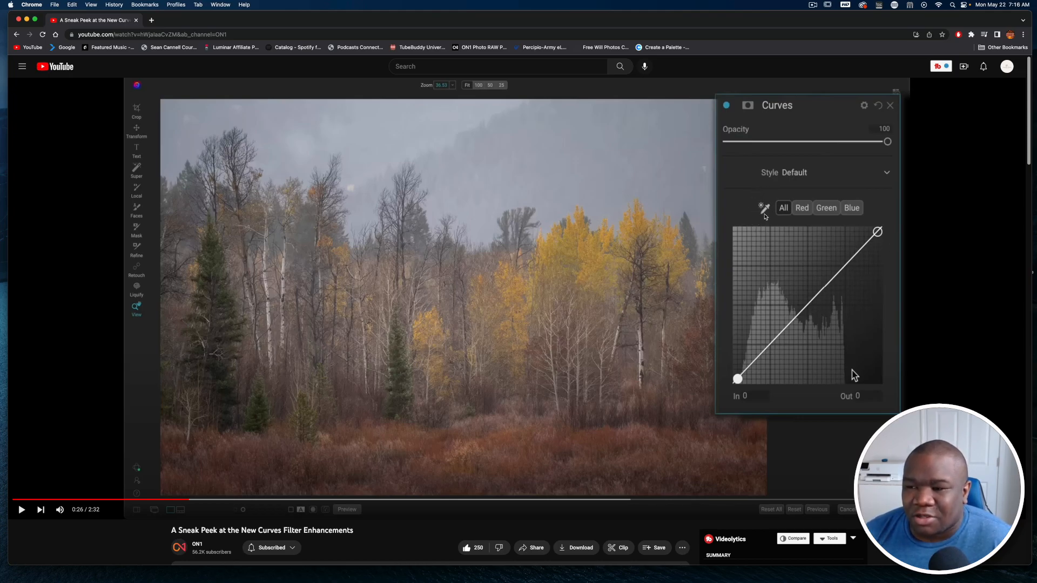
mouse_move(764, 213)
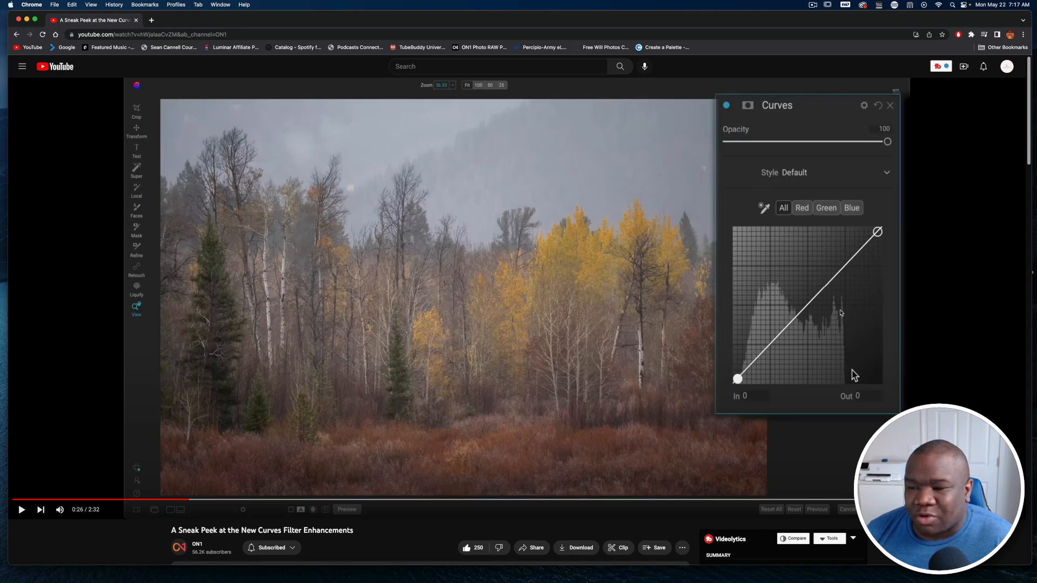
mouse_move(848, 358)
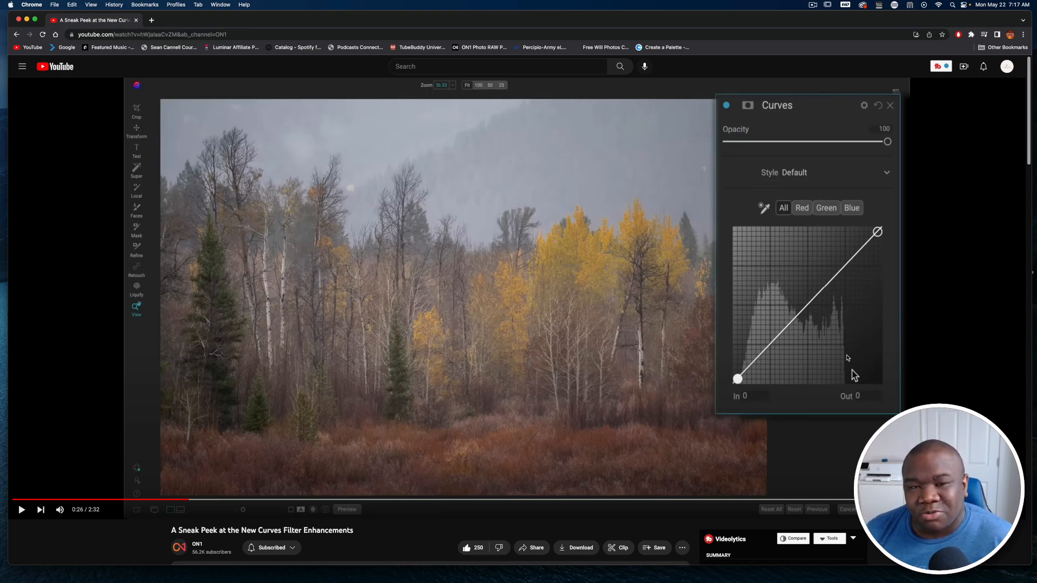
mouse_move(853, 377)
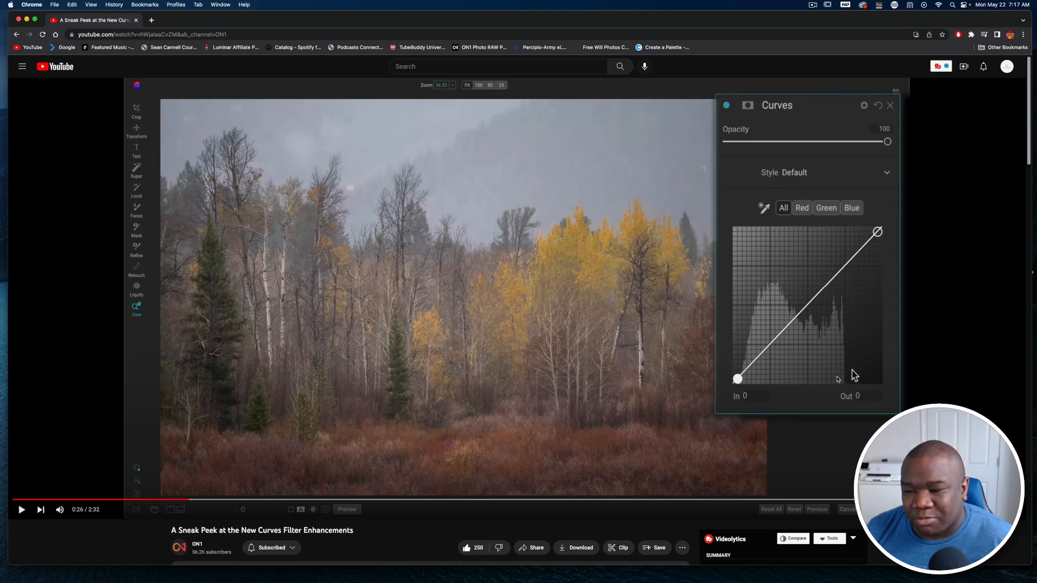
mouse_move(848, 372)
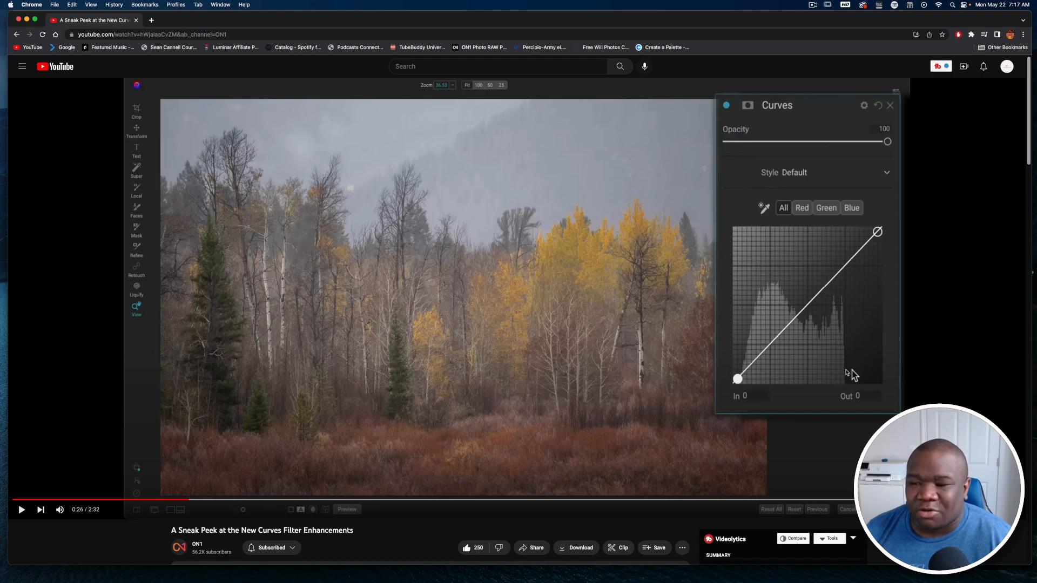
mouse_move(766, 302)
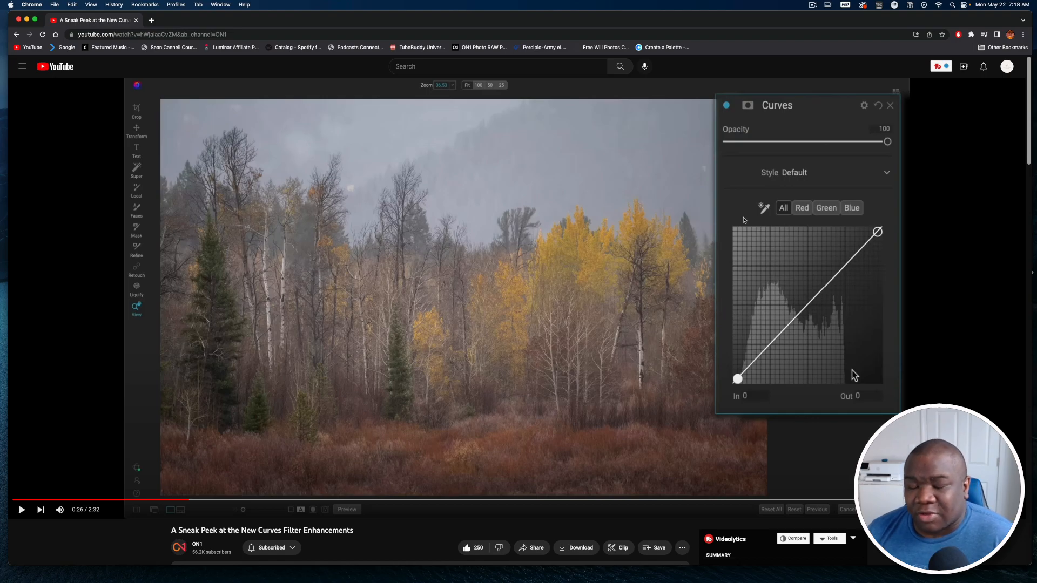
mouse_move(572, 269)
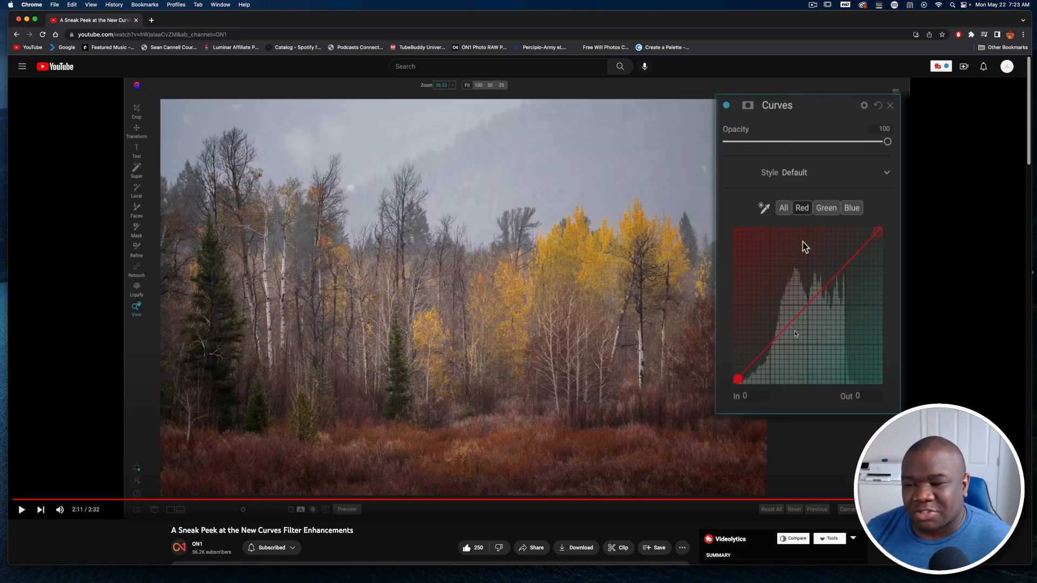
mouse_move(823, 309)
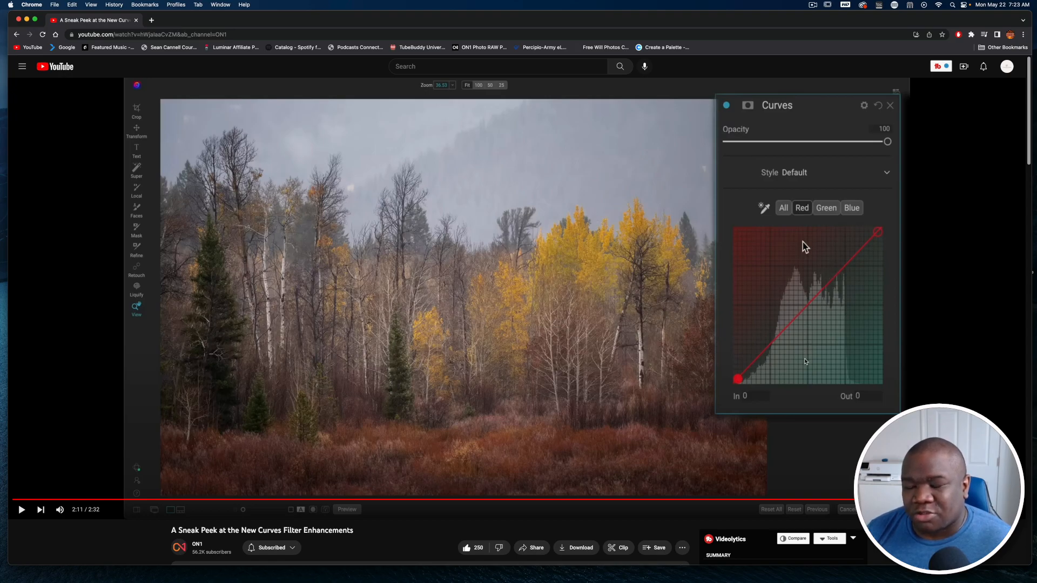
mouse_move(849, 316)
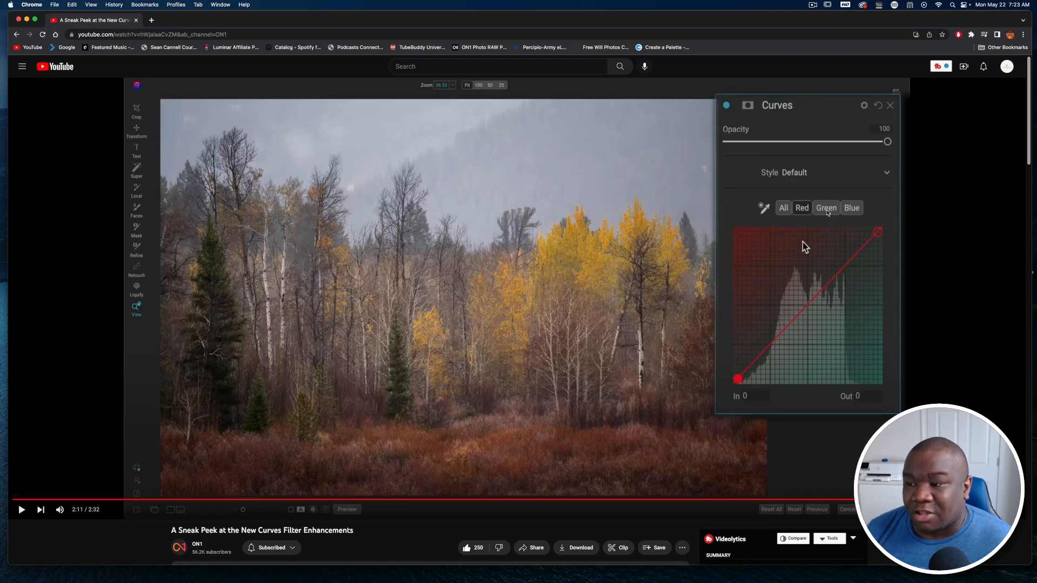
mouse_move(834, 344)
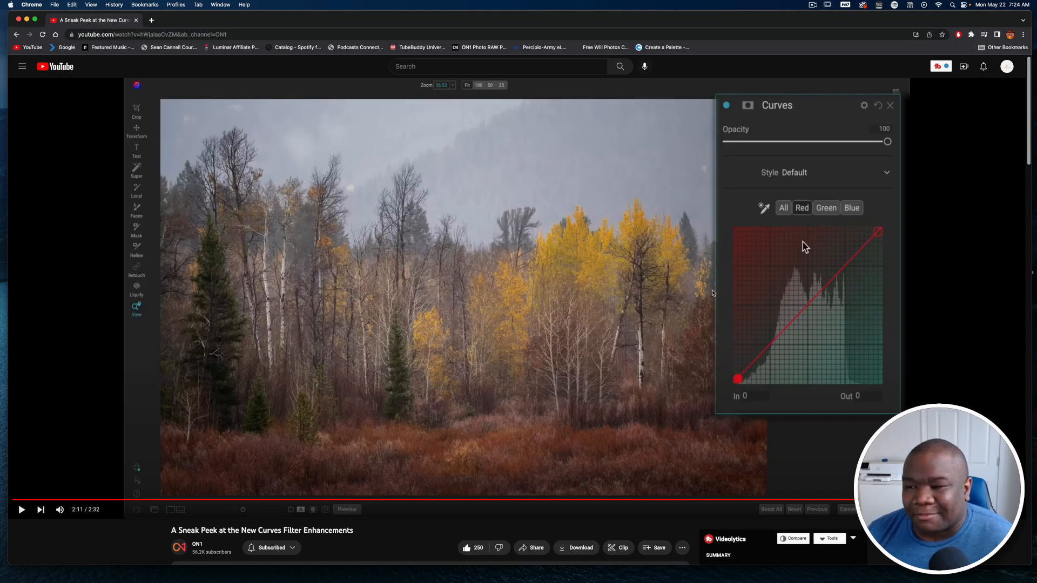
mouse_move(762, 347)
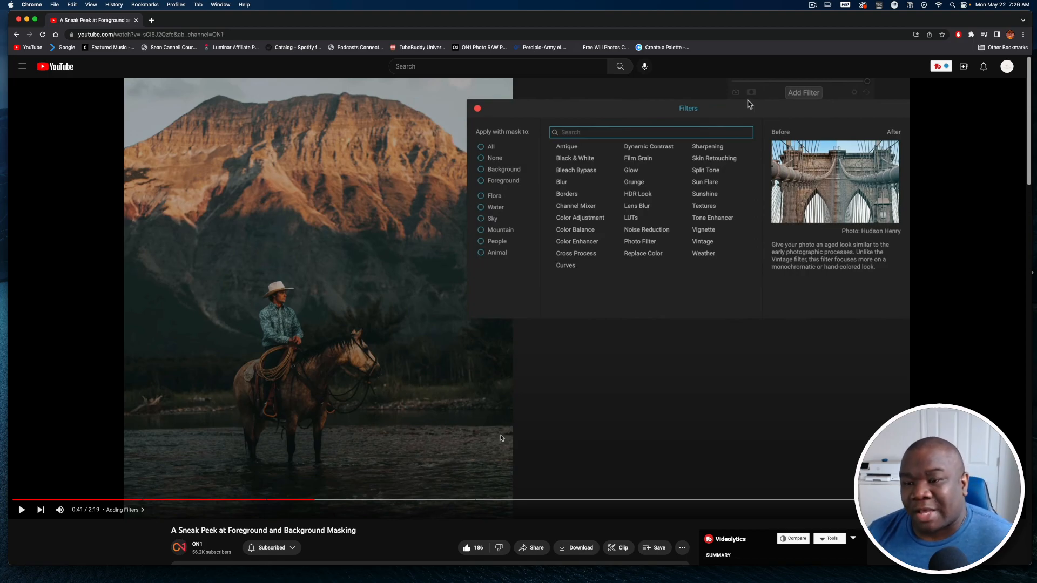
mouse_move(577, 310)
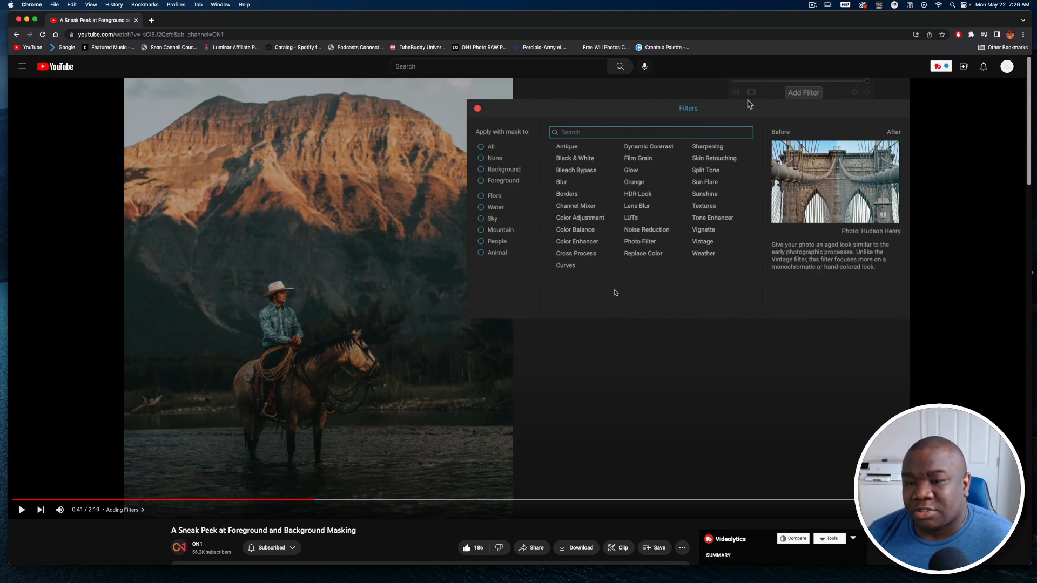
mouse_move(498, 204)
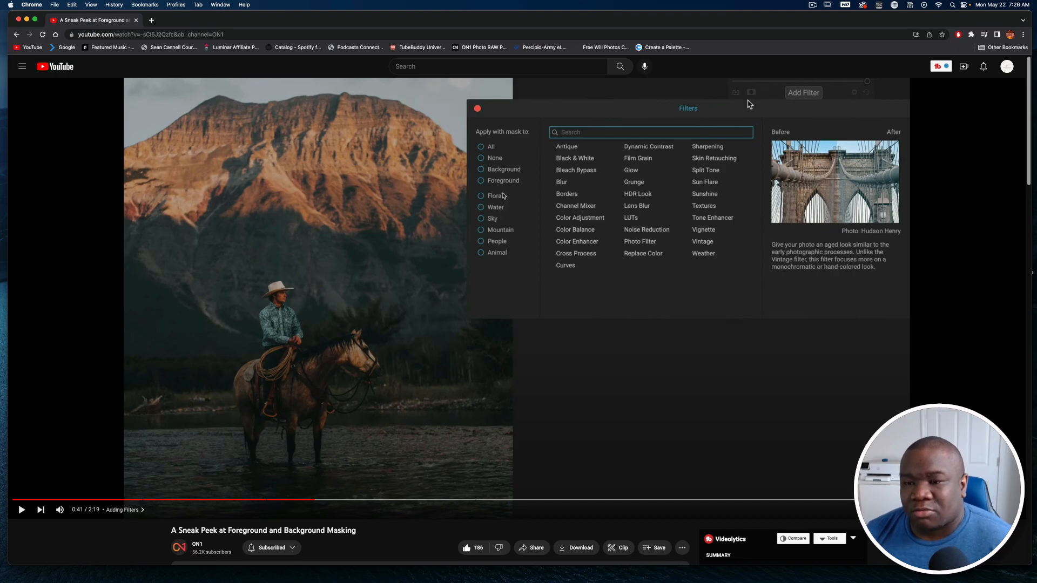
mouse_move(505, 181)
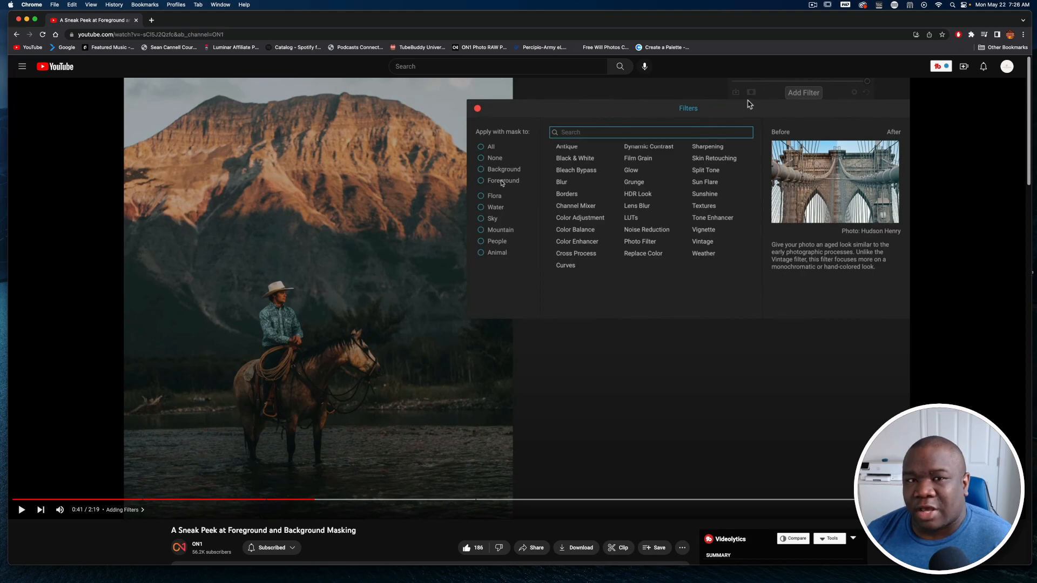
mouse_move(338, 330)
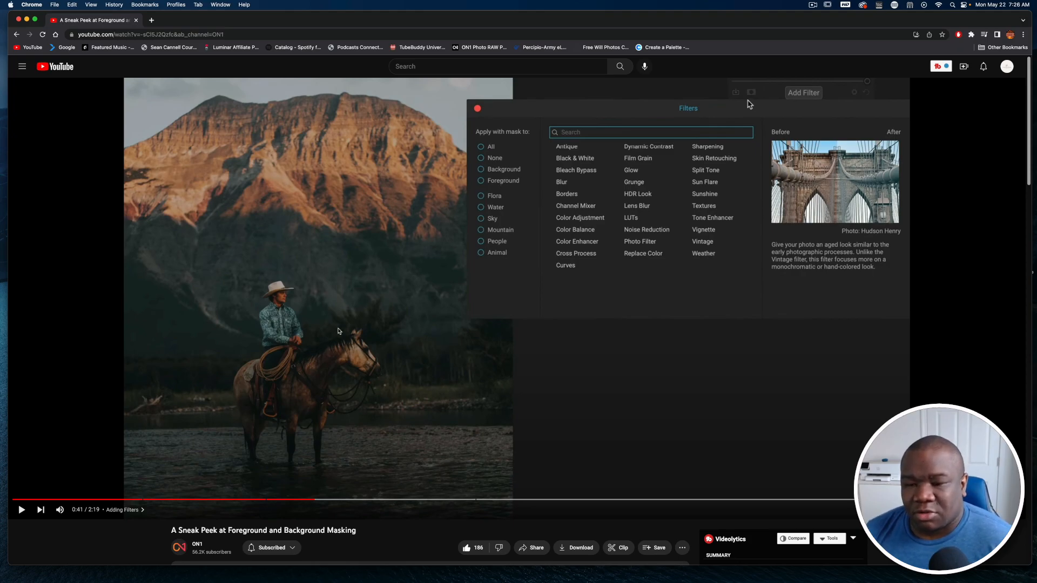
mouse_move(277, 335)
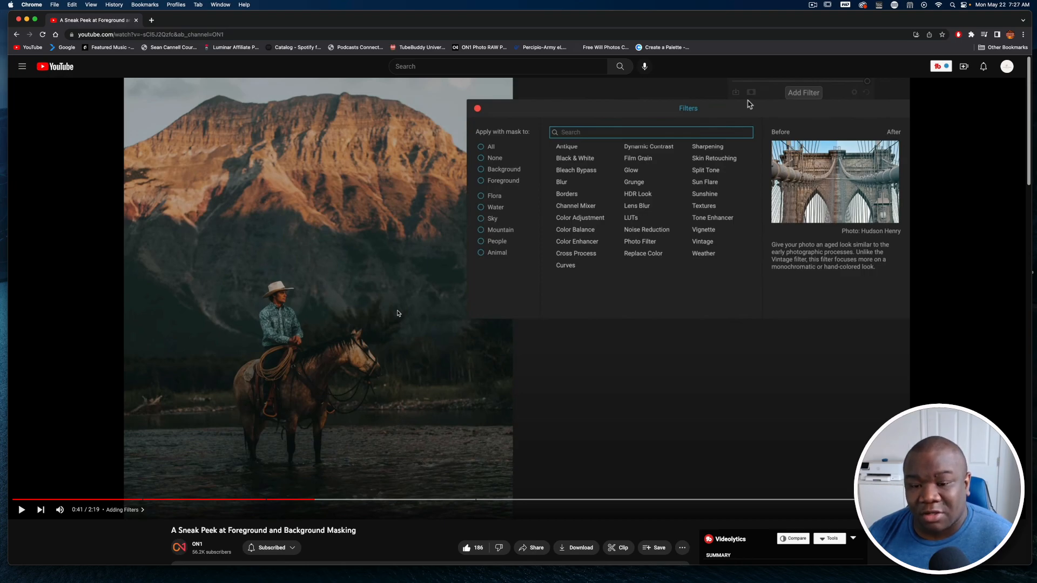
mouse_move(313, 270)
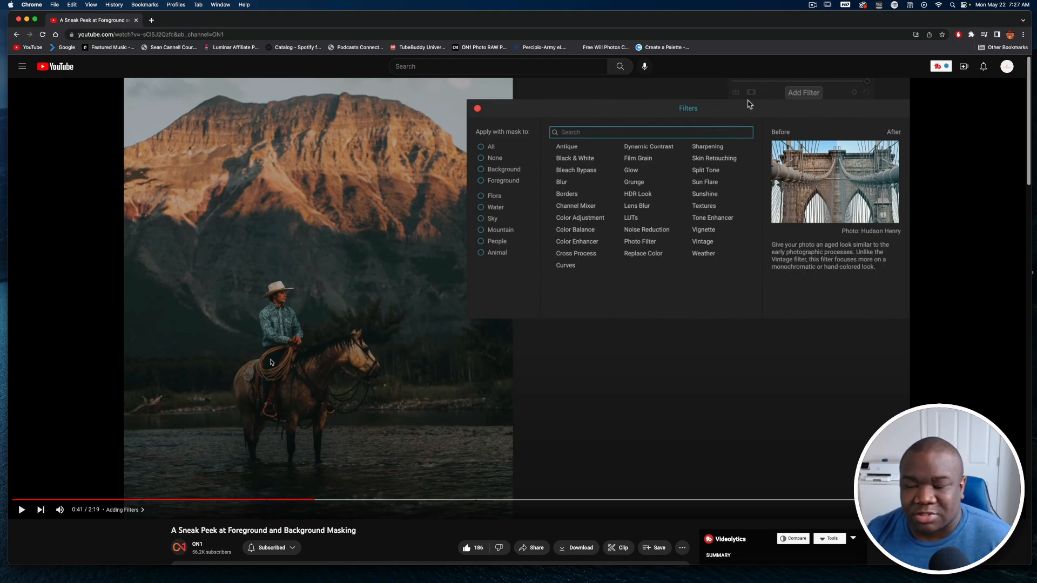
mouse_move(346, 500)
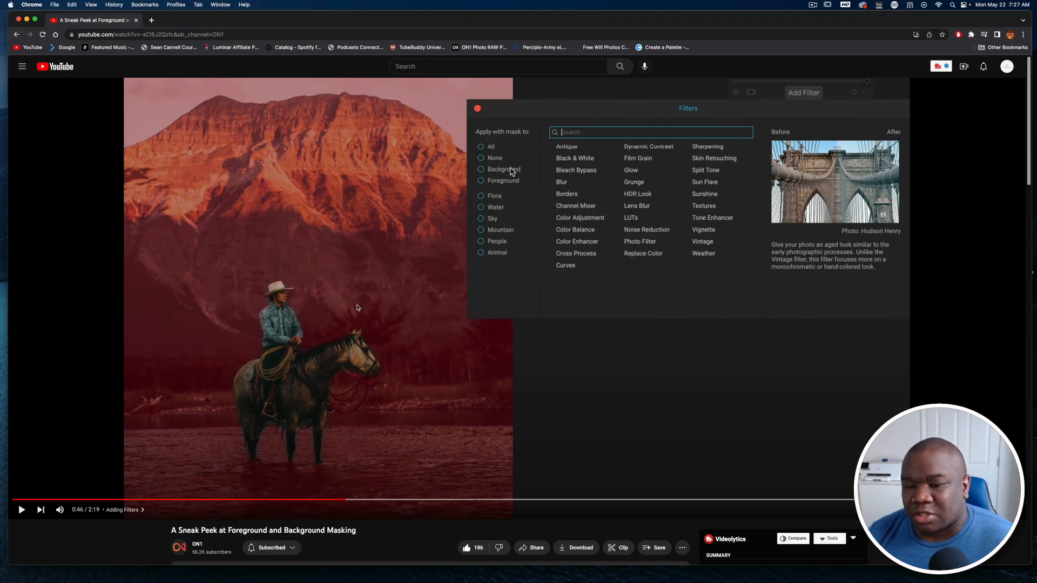
mouse_move(194, 364)
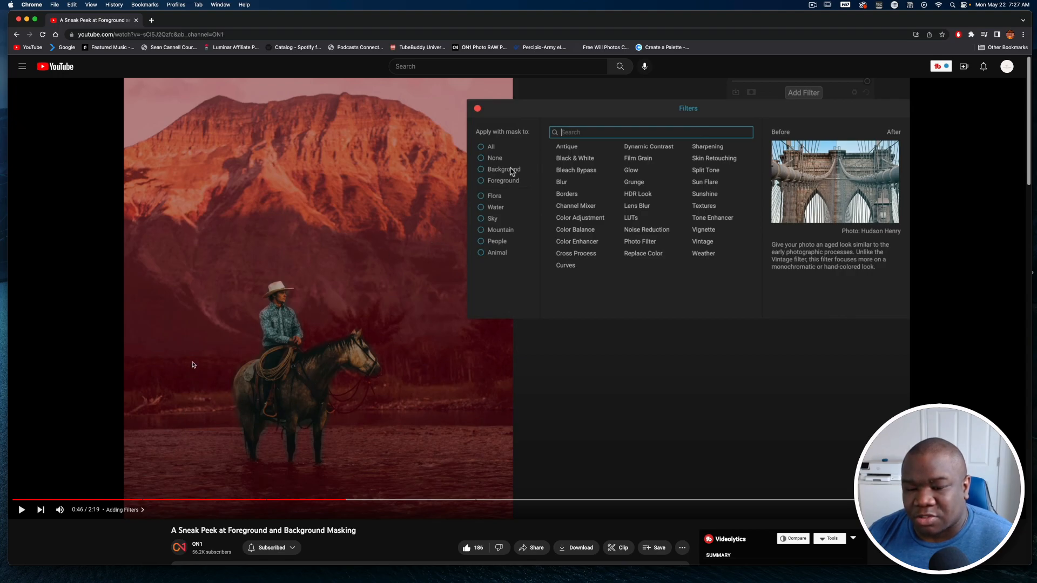
mouse_move(427, 308)
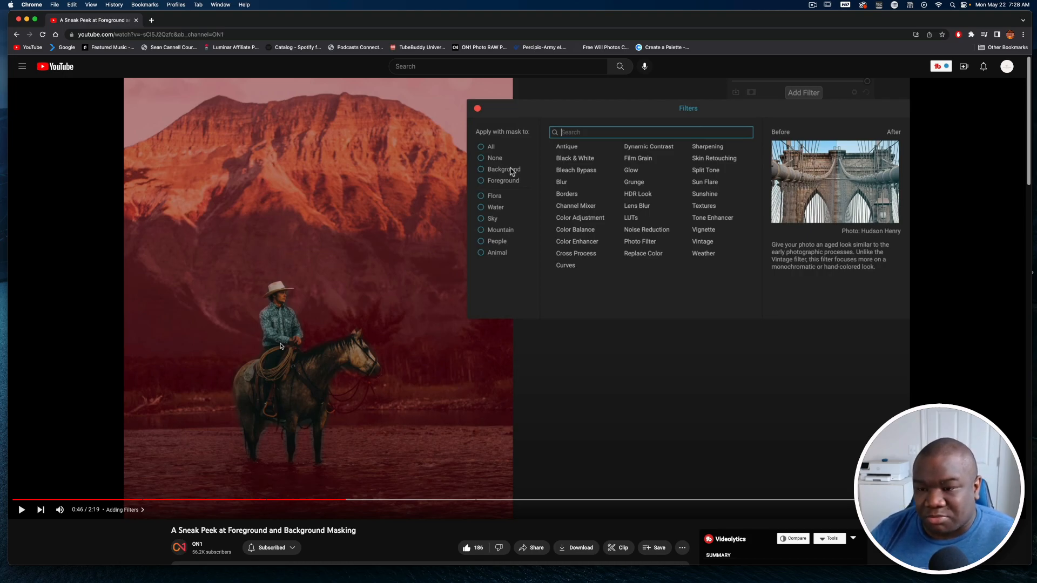
mouse_move(500, 248)
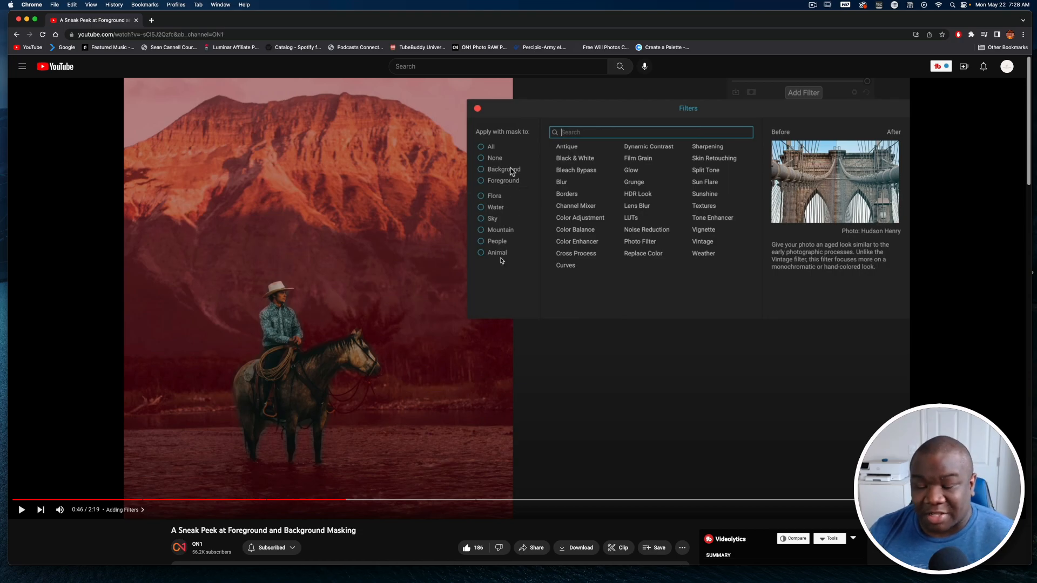
mouse_move(395, 351)
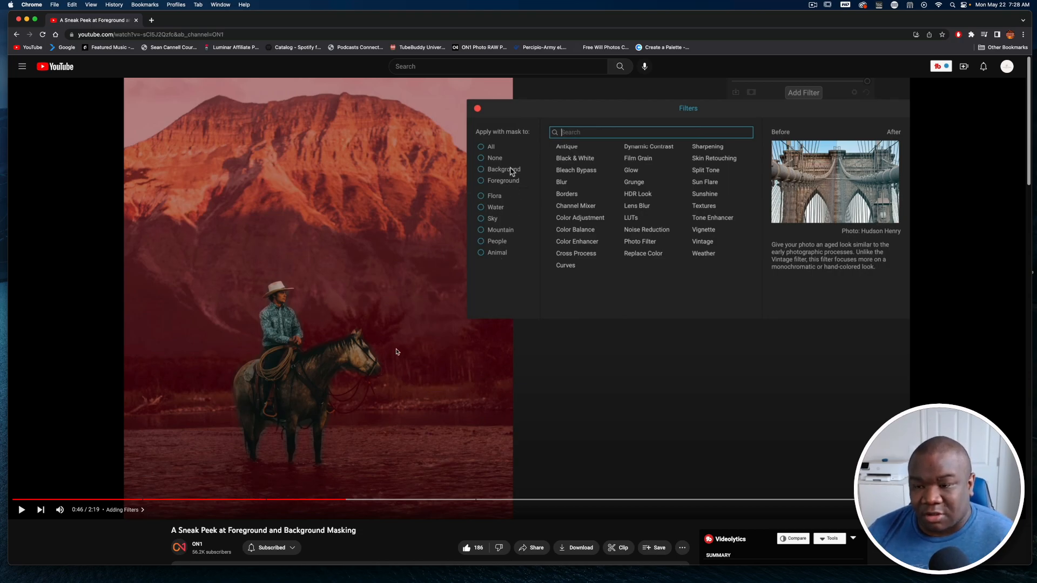
mouse_move(268, 318)
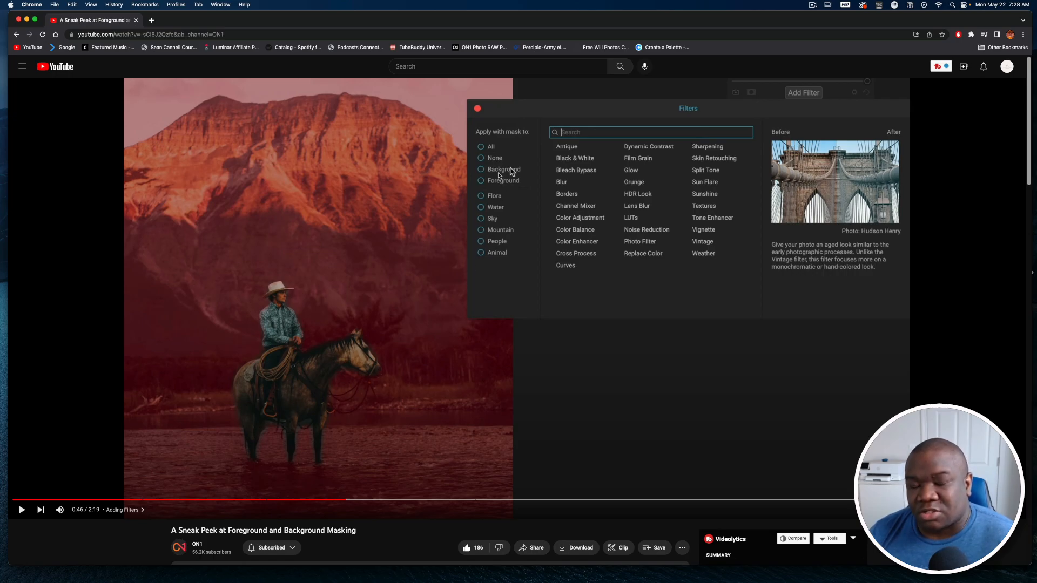
mouse_move(344, 295)
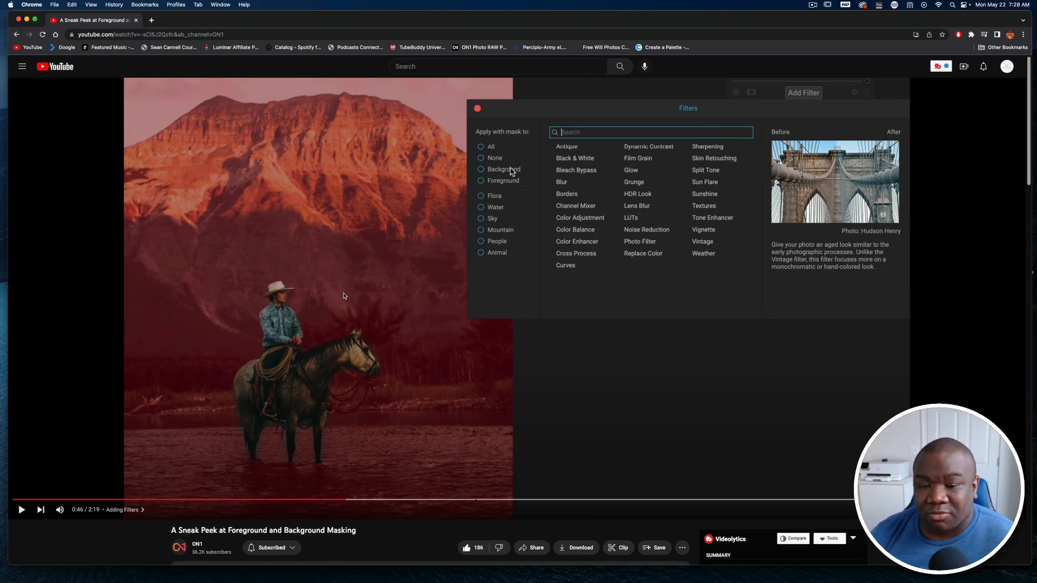
mouse_move(294, 390)
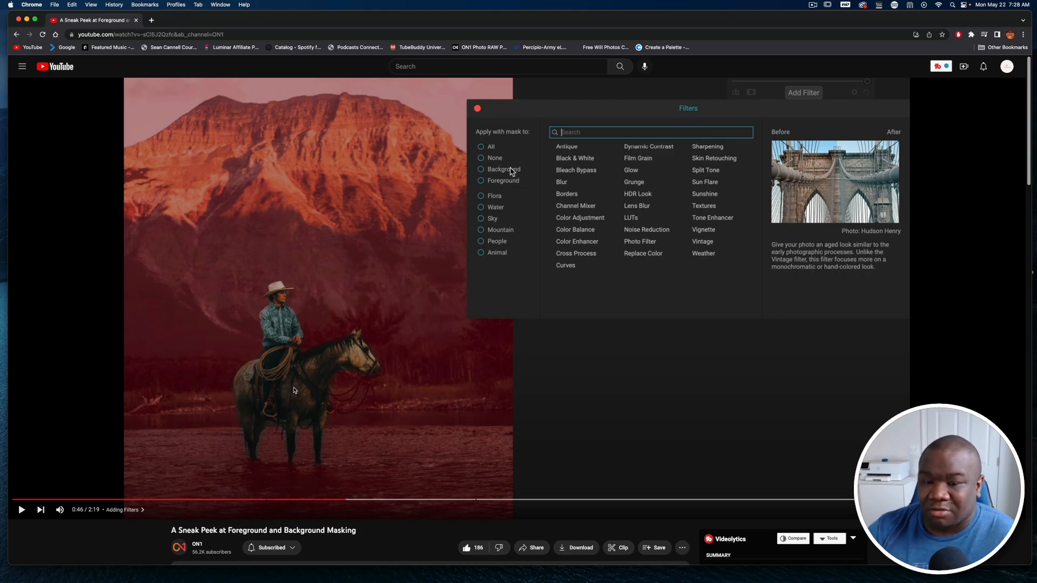
mouse_move(629, 401)
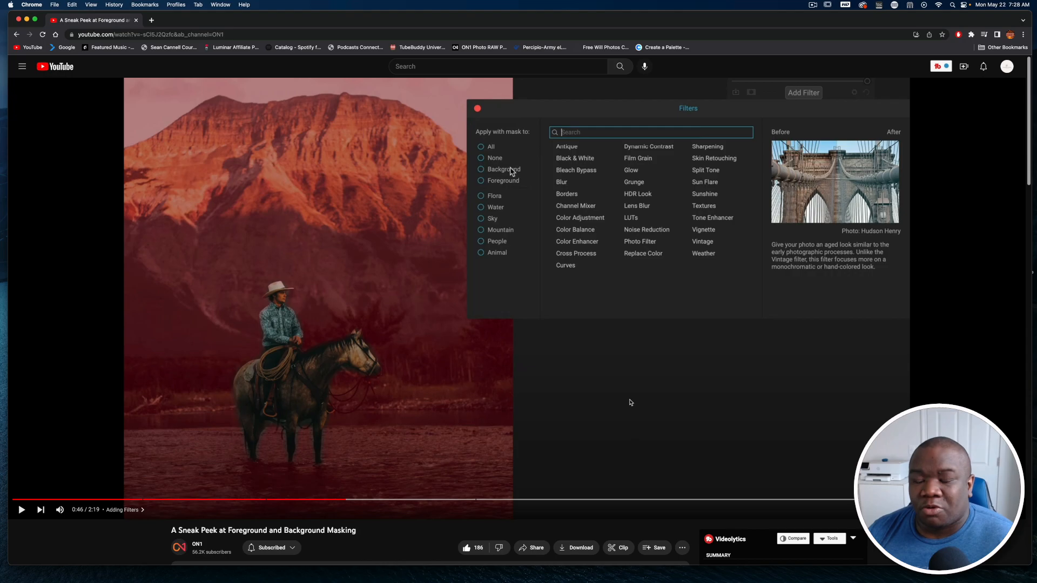
mouse_move(185, 378)
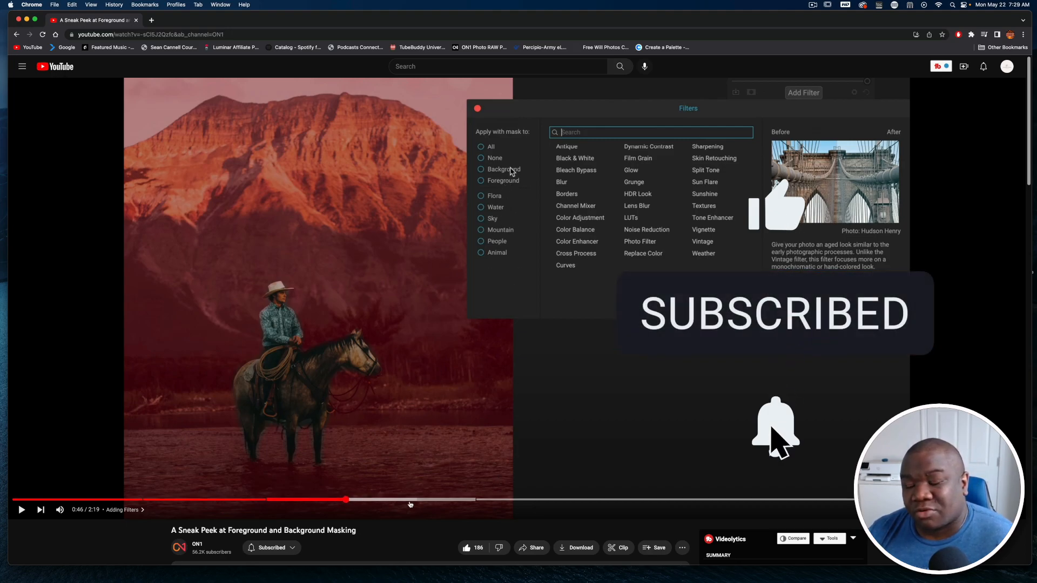
mouse_move(511, 503)
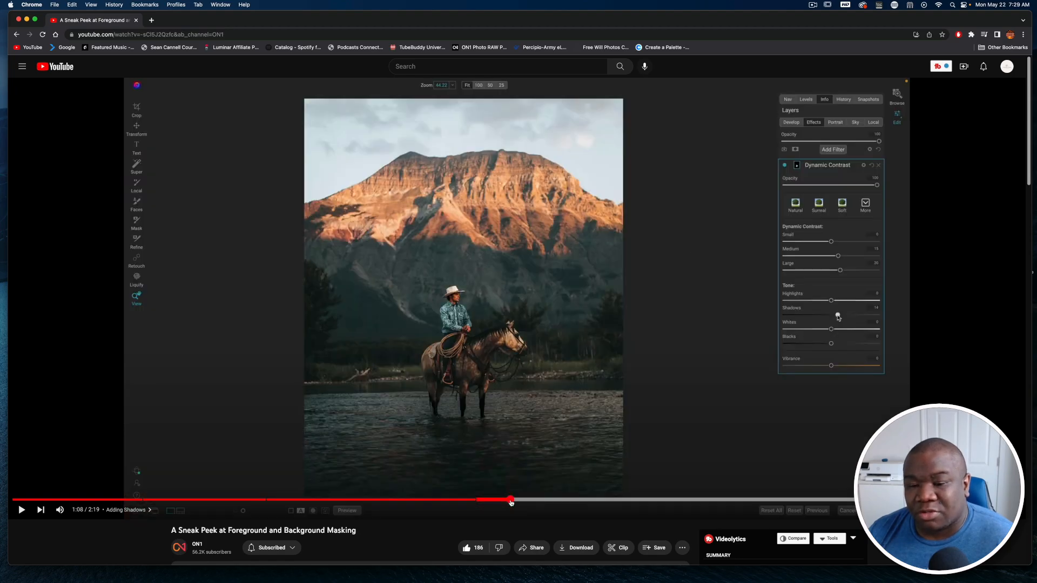
mouse_move(588, 500)
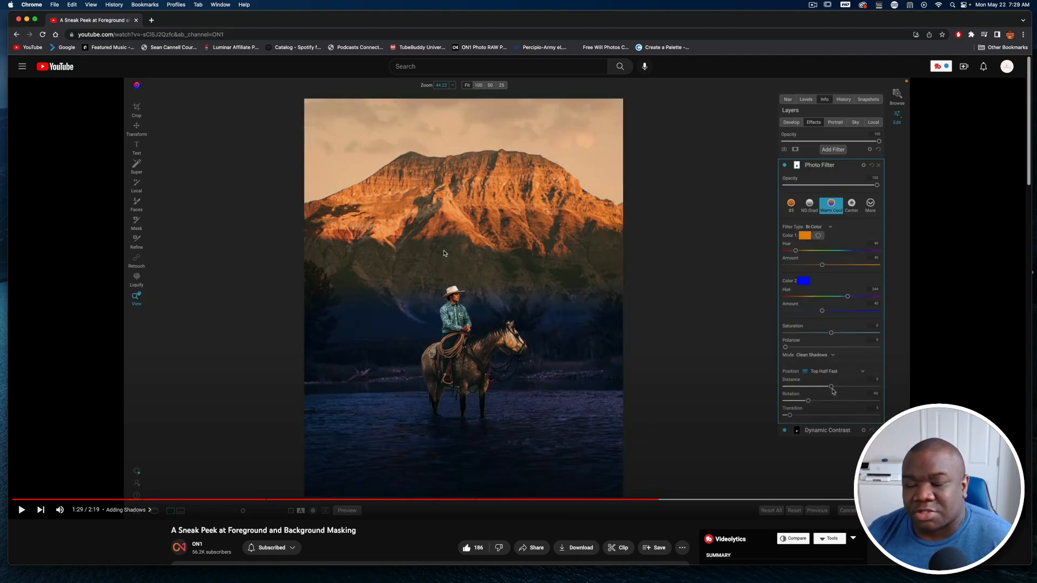
Step: Jump the masking sneak peek to the Adding Shadows chapter around 1:39
click(831, 203)
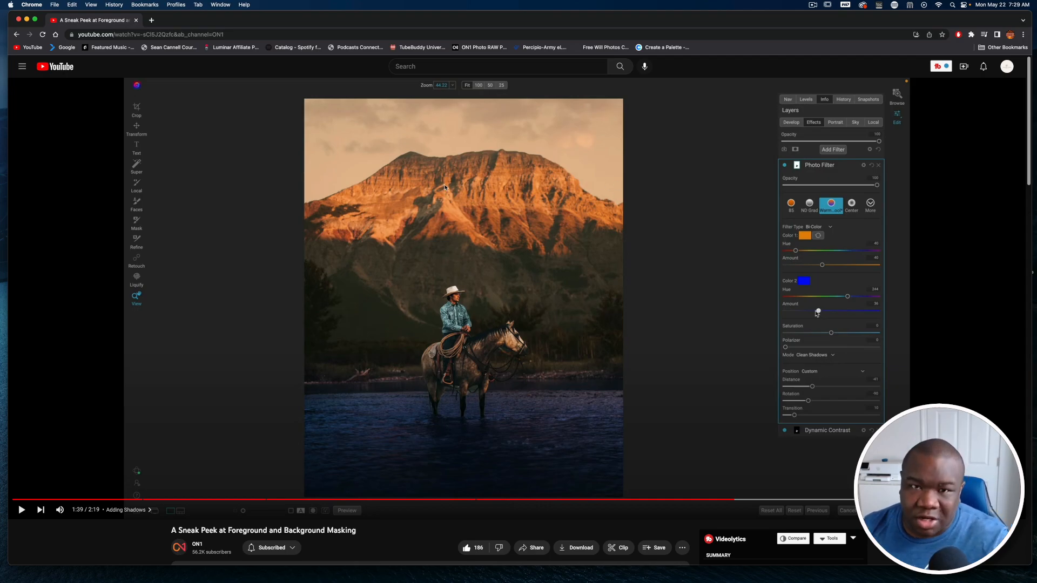
mouse_move(484, 386)
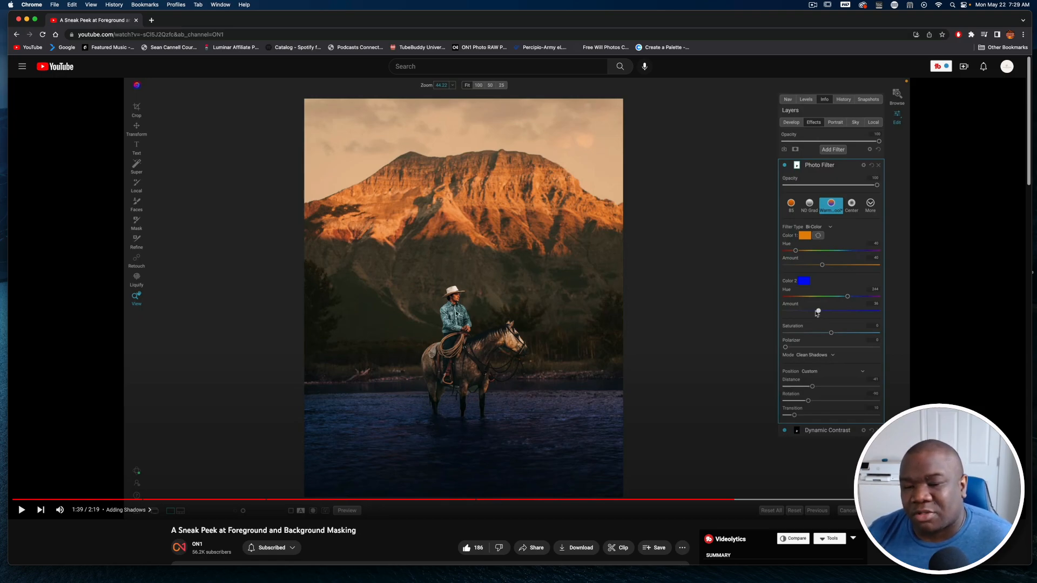
mouse_move(475, 437)
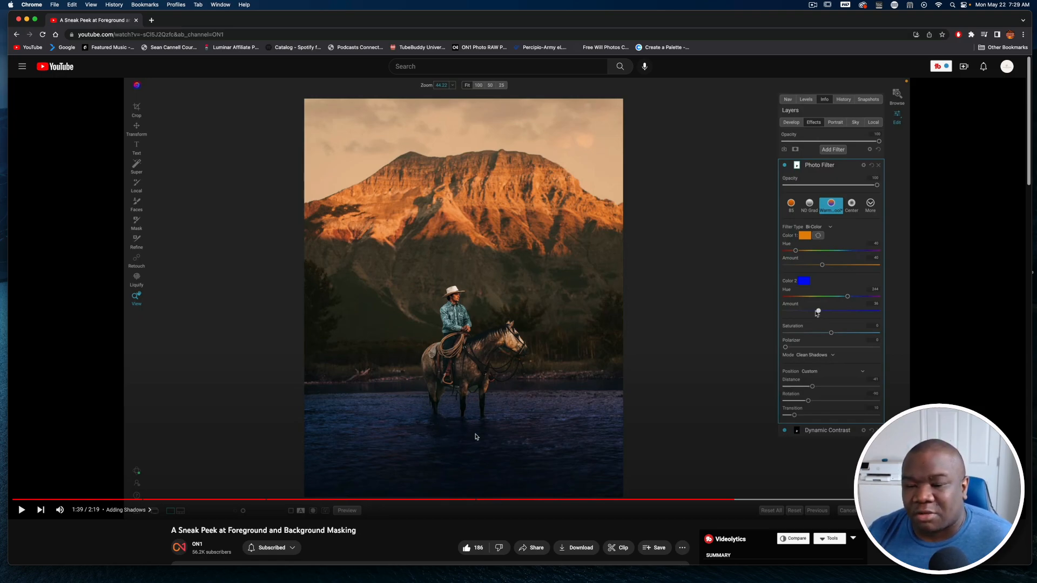
mouse_move(736, 501)
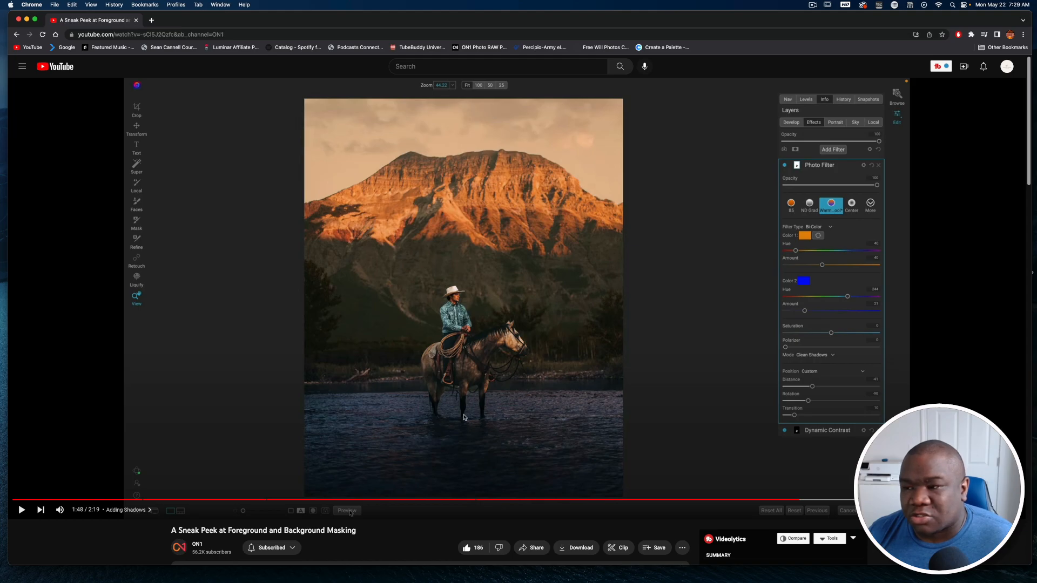
mouse_move(335, 433)
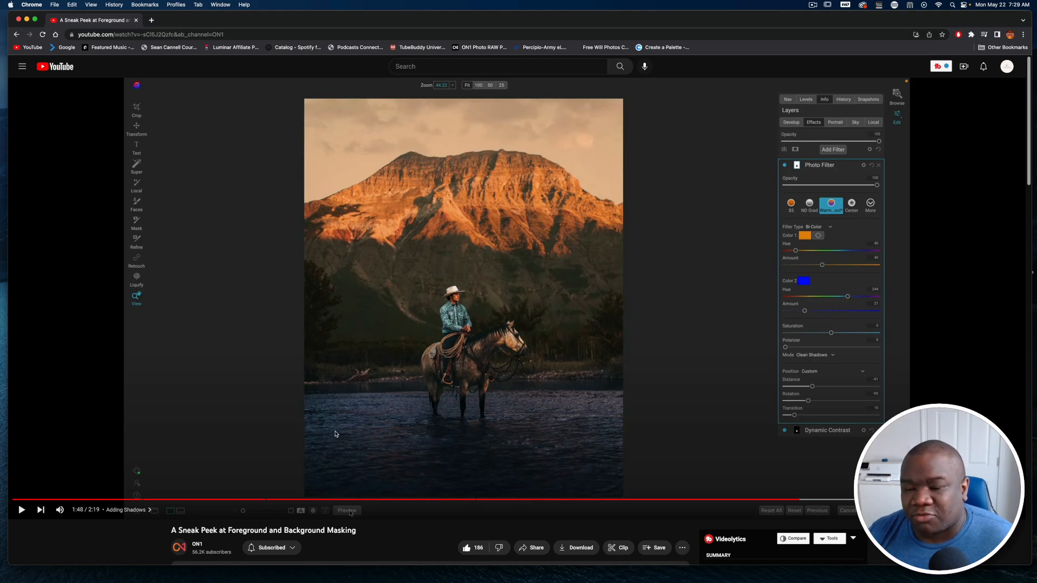
mouse_move(387, 437)
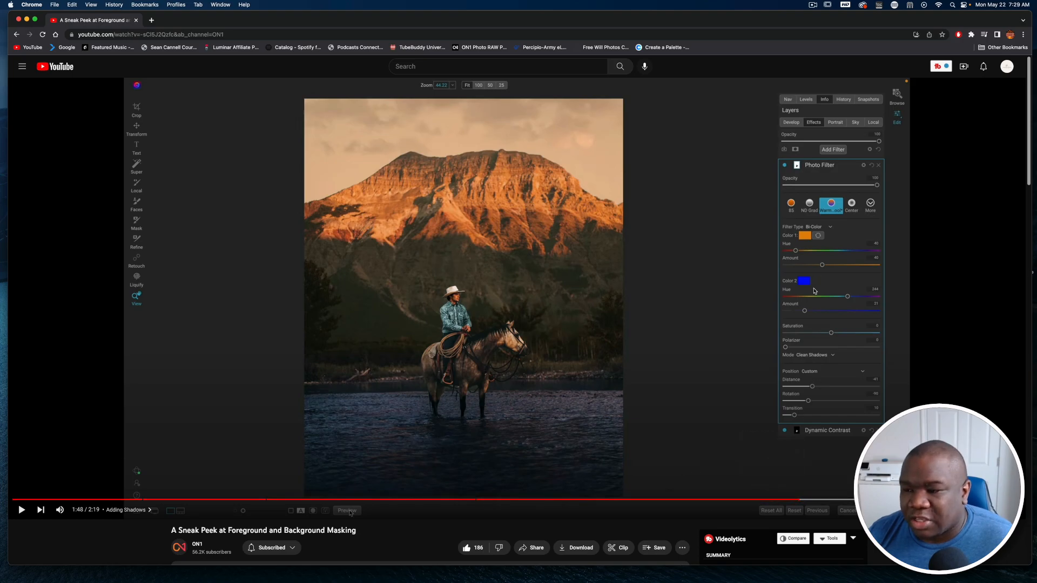
mouse_move(800, 500)
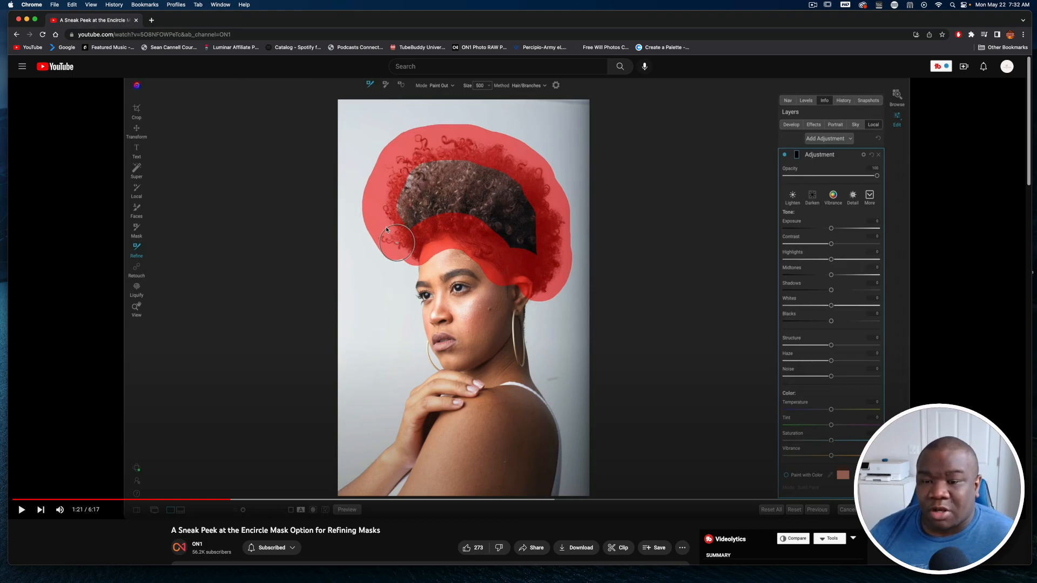
mouse_move(422, 246)
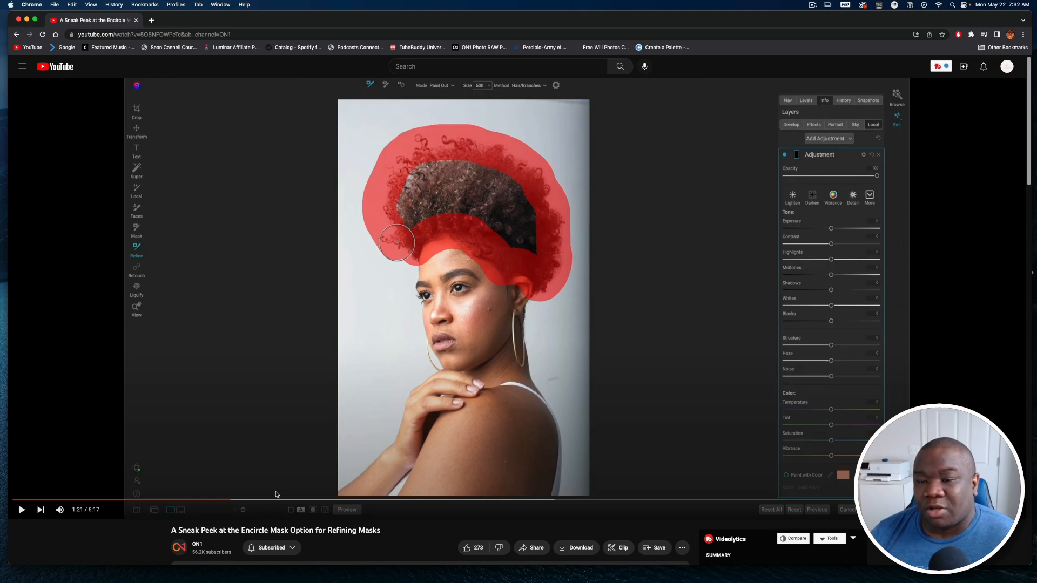
mouse_move(322, 499)
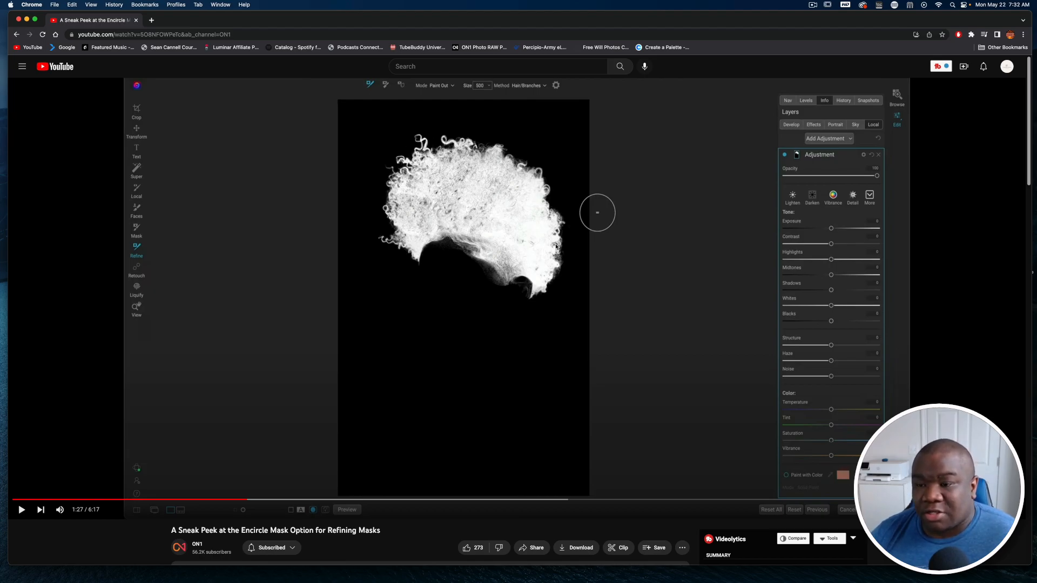
mouse_move(548, 284)
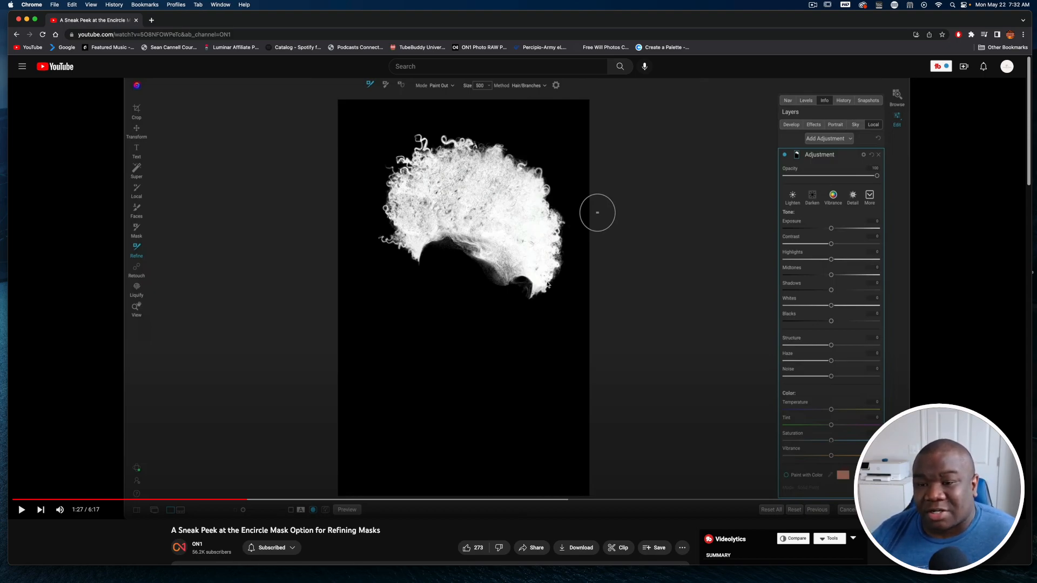
mouse_move(507, 346)
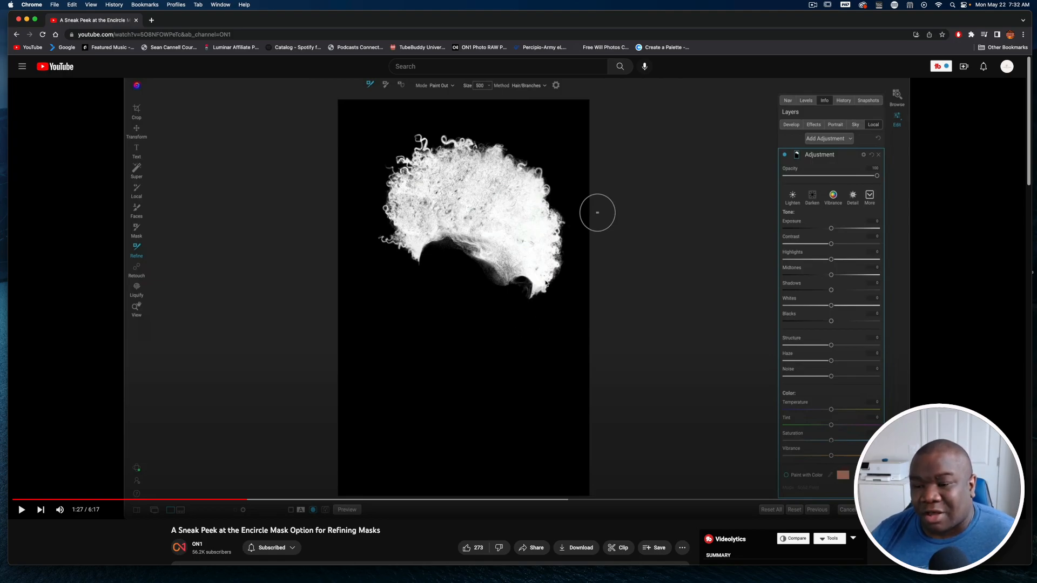
mouse_move(363, 248)
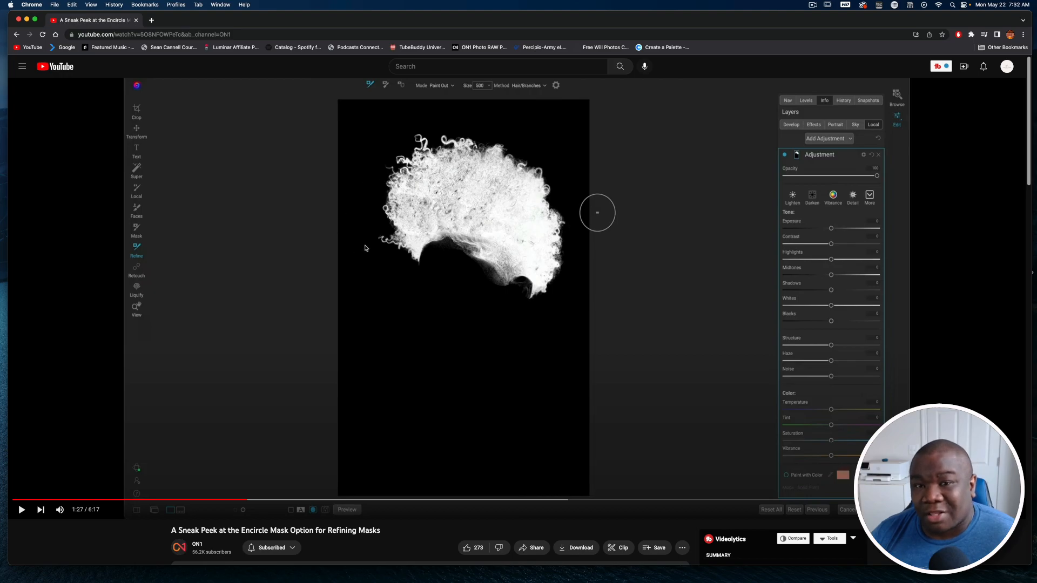
mouse_move(386, 221)
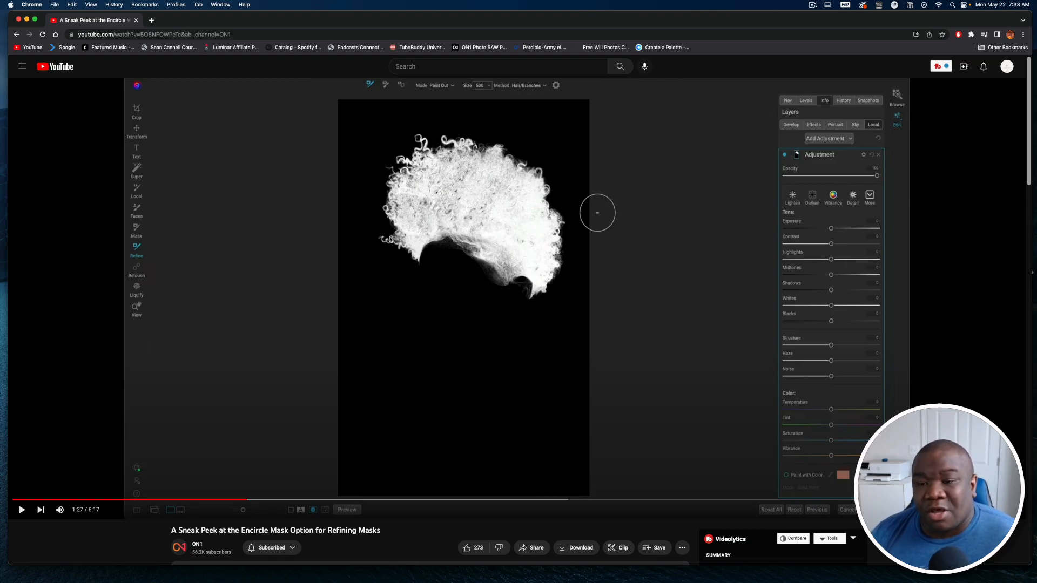
mouse_move(407, 301)
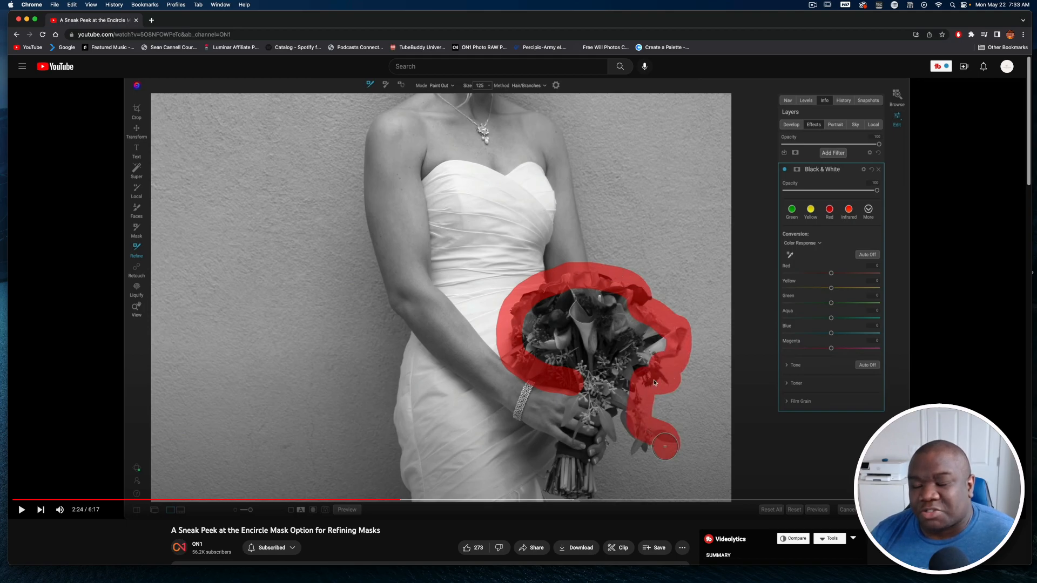
mouse_move(531, 389)
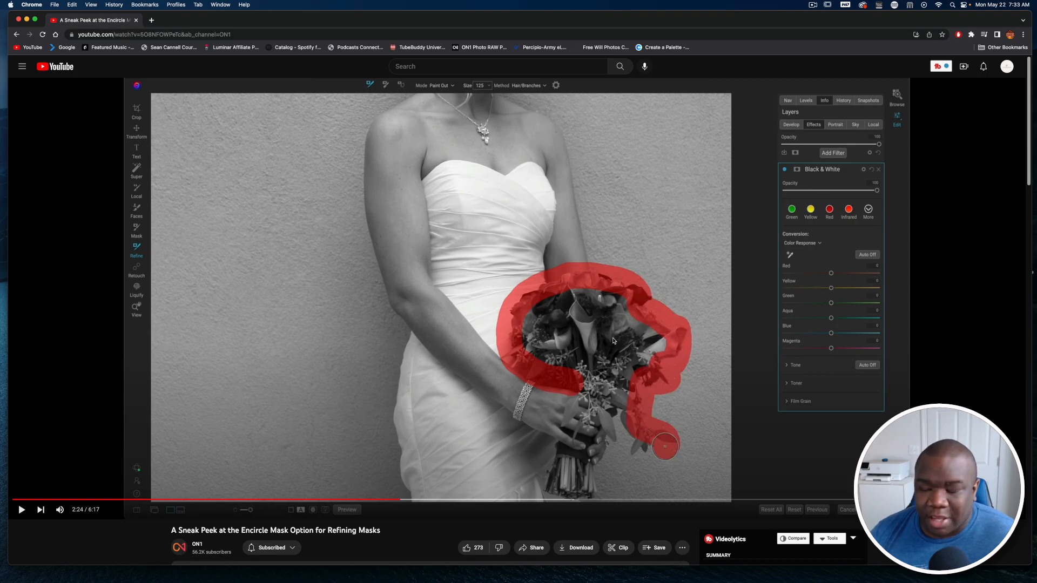
mouse_move(426, 499)
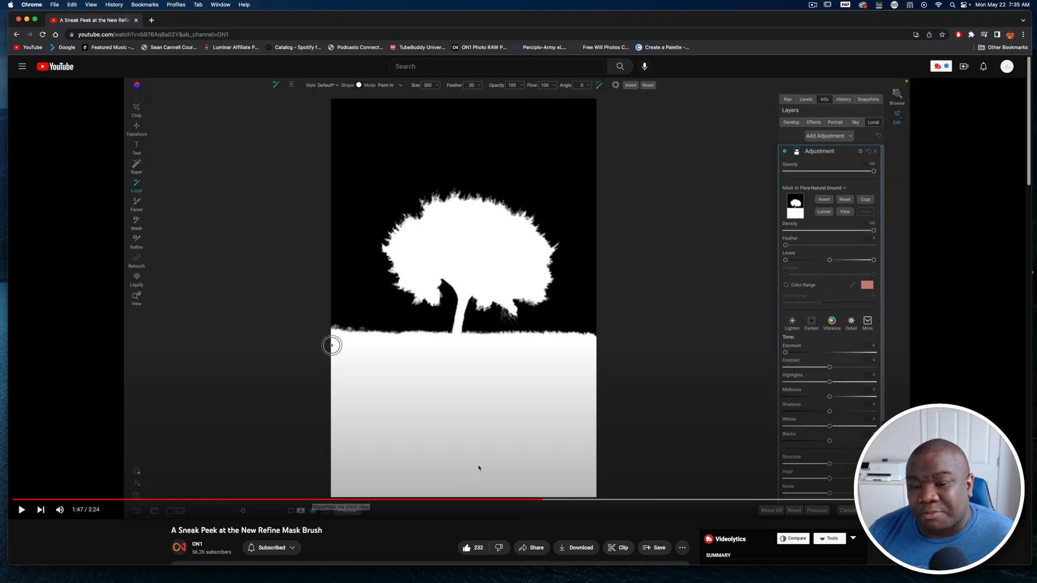
mouse_move(509, 418)
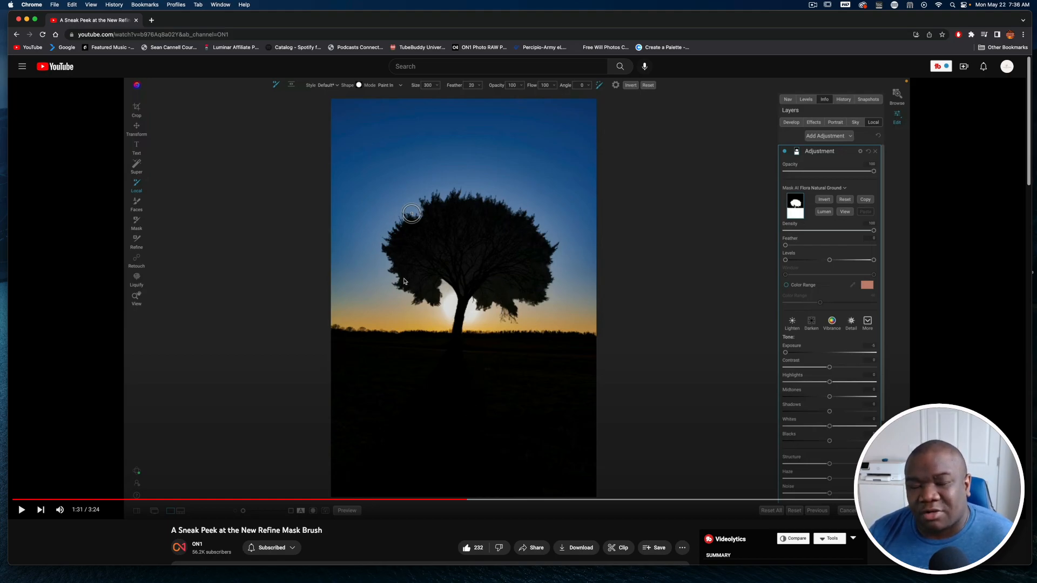
mouse_move(500, 238)
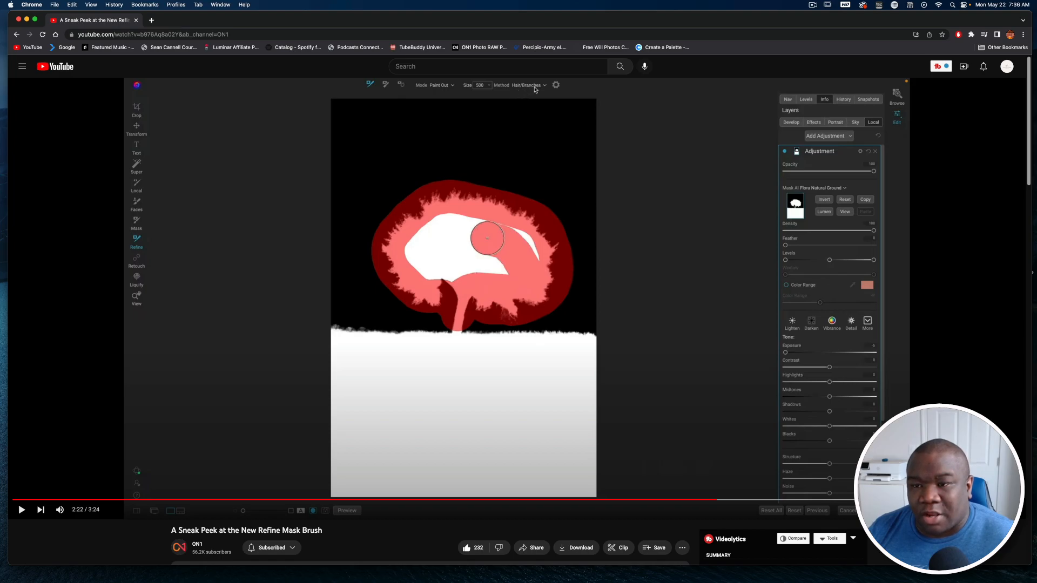
mouse_move(460, 219)
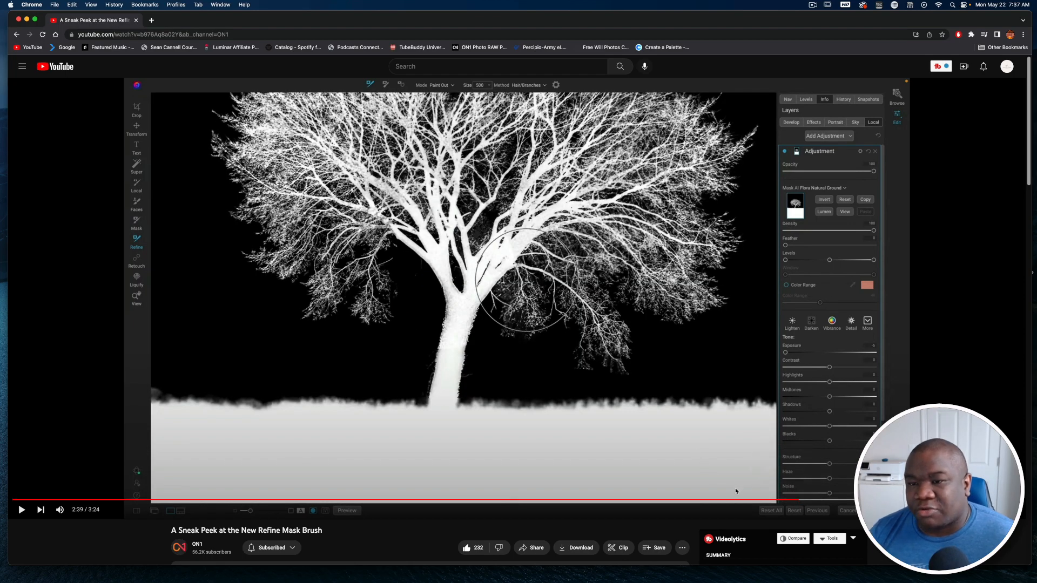
mouse_move(797, 499)
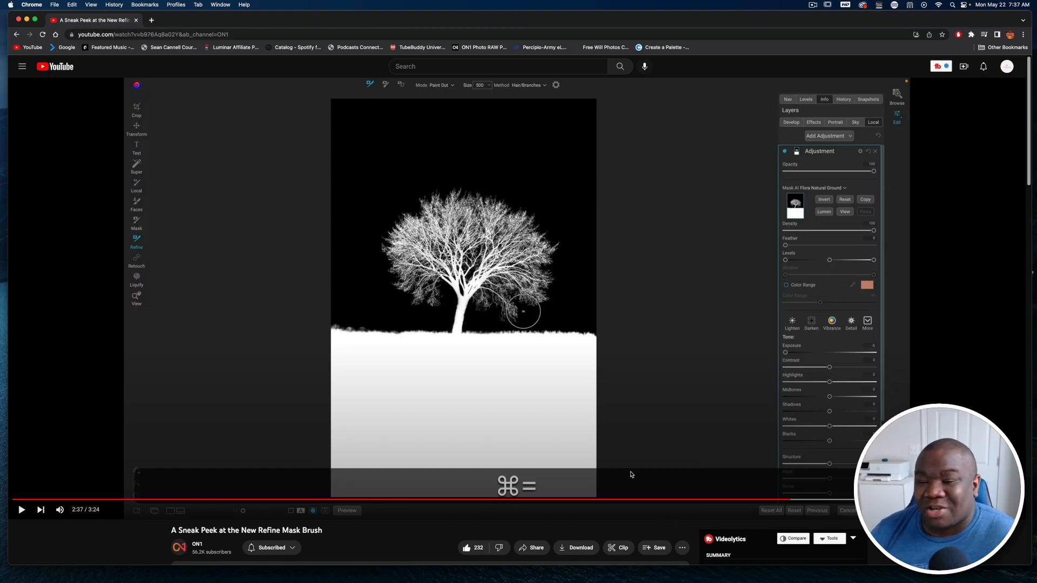
mouse_move(363, 280)
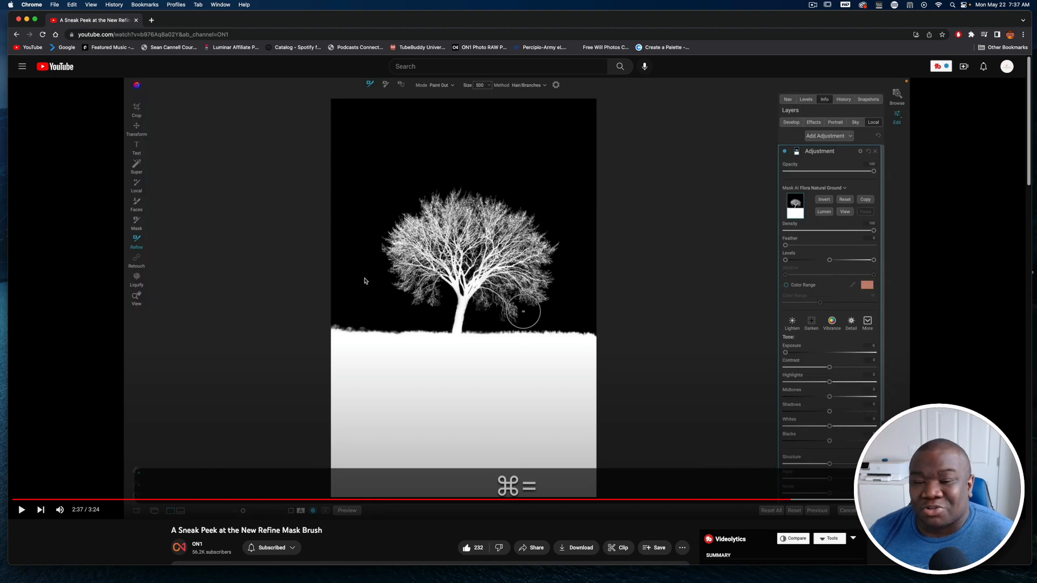